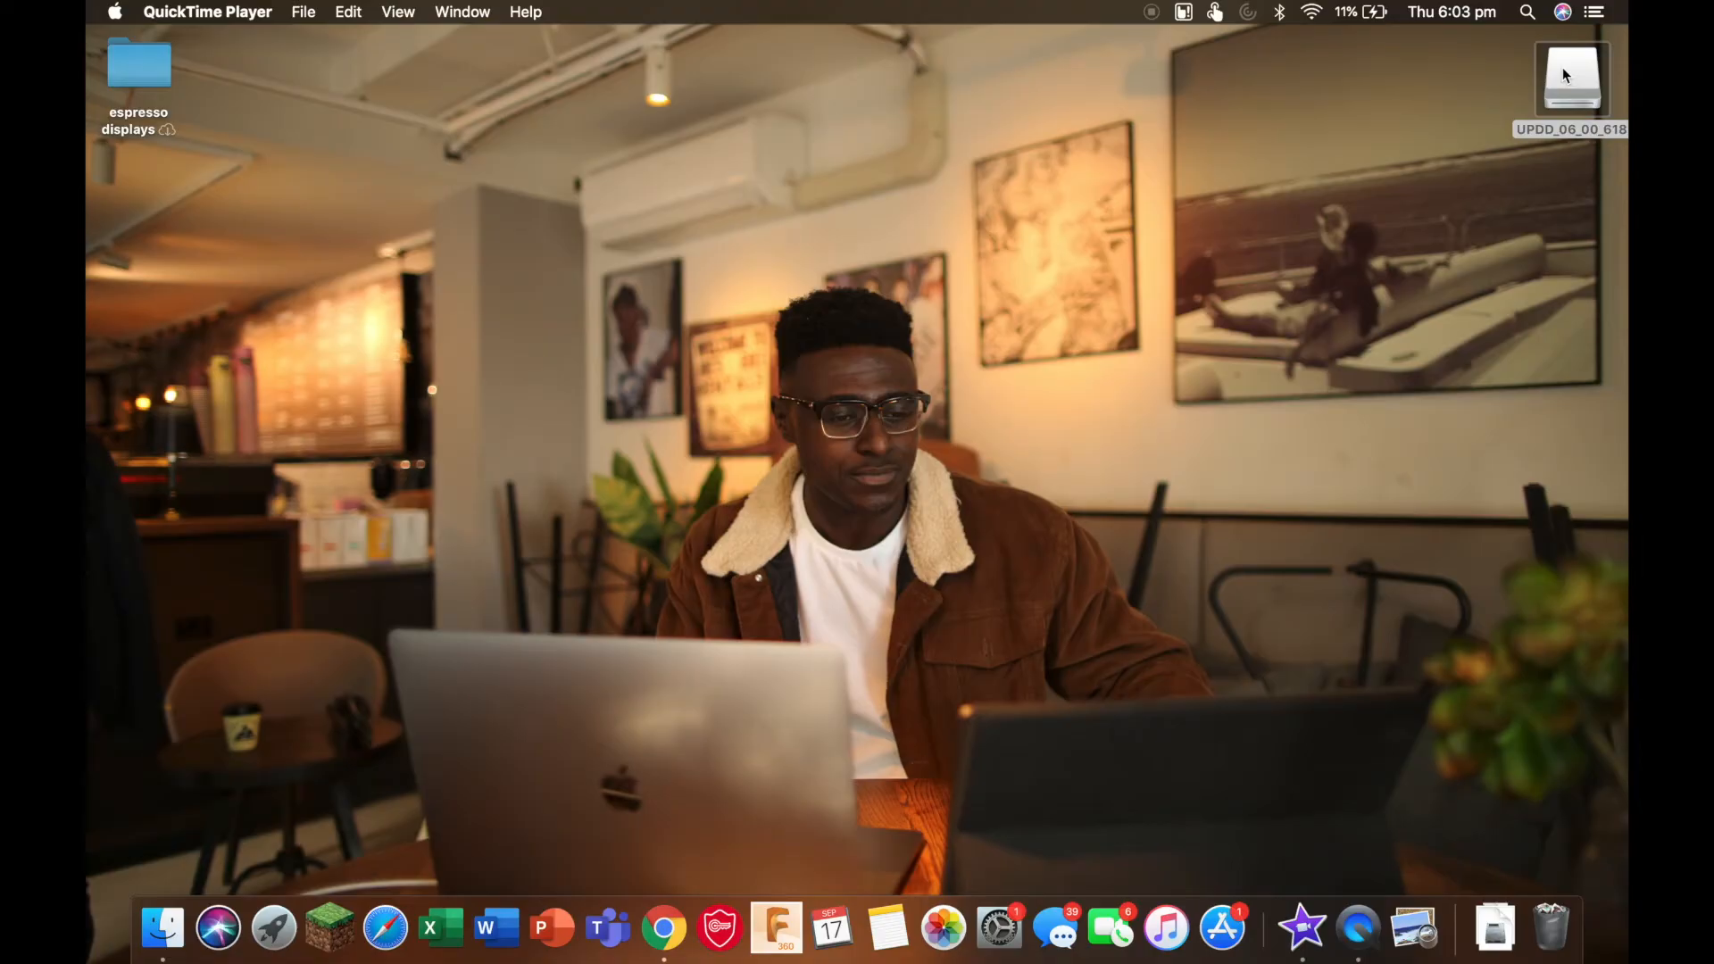
- Open the mounted UPDD_06_00_618 disk and select the UPDD_06_00_618.pkg installer
double_click(1571, 77)
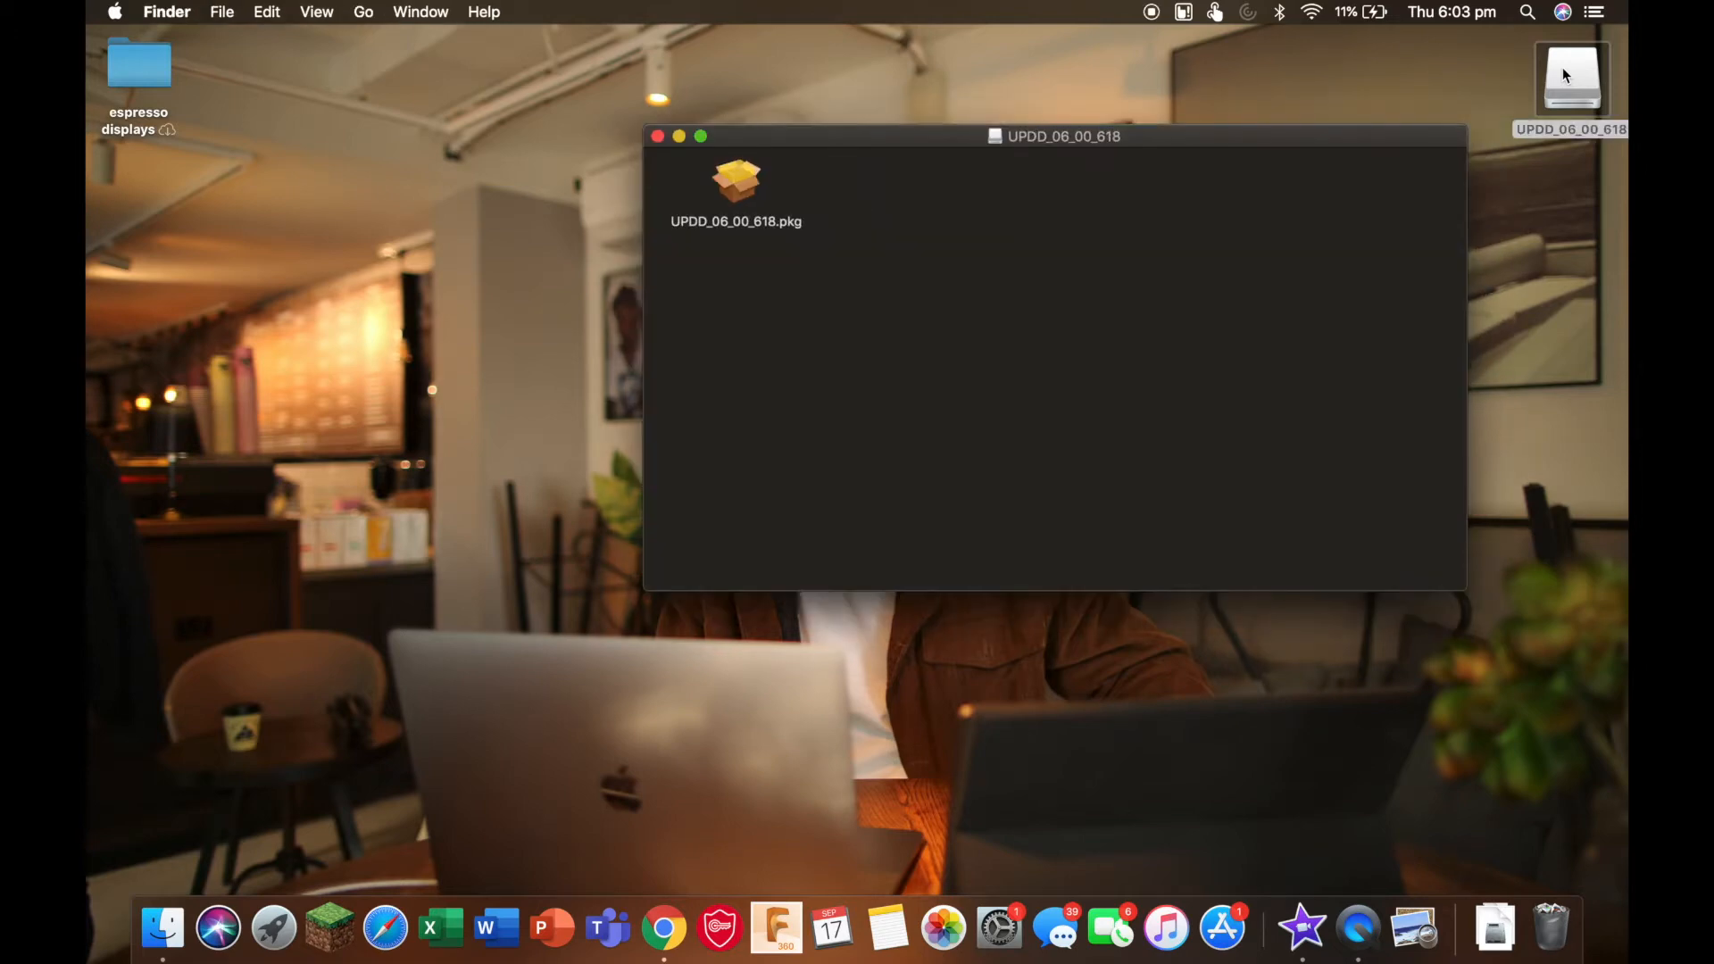
left_click(735, 180)
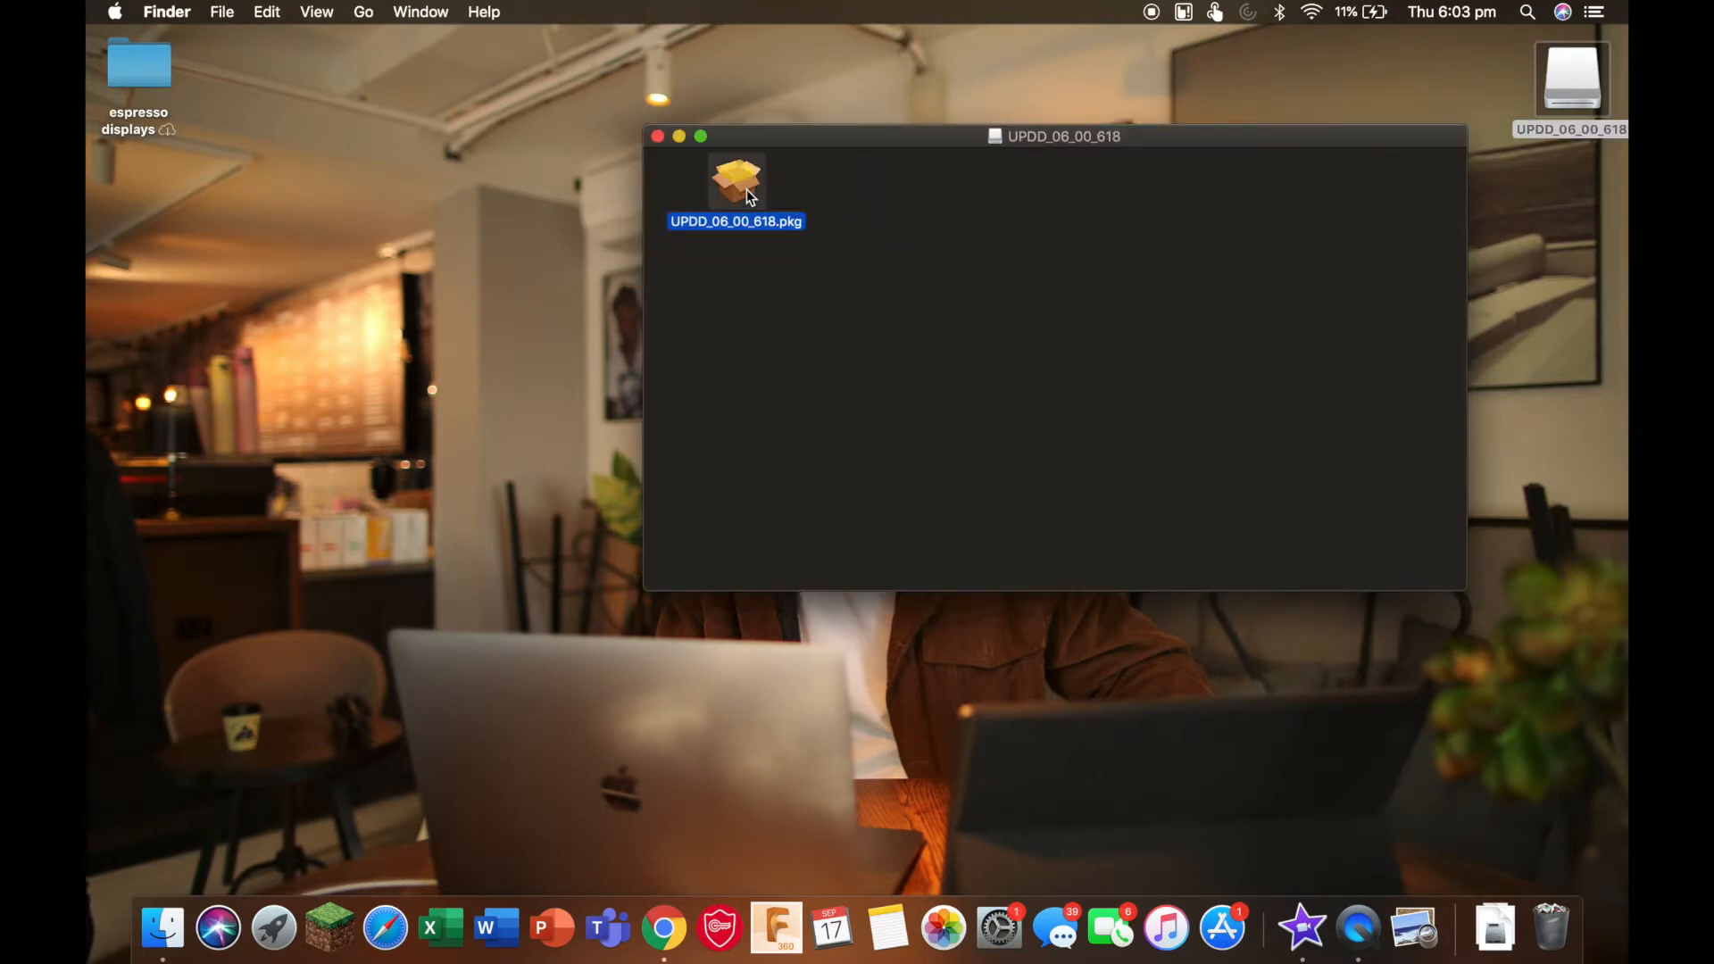
- Run UPDD_06_00_618.pkg as a standard install on Macintosh HD, then close the installer
double_click(736, 180)
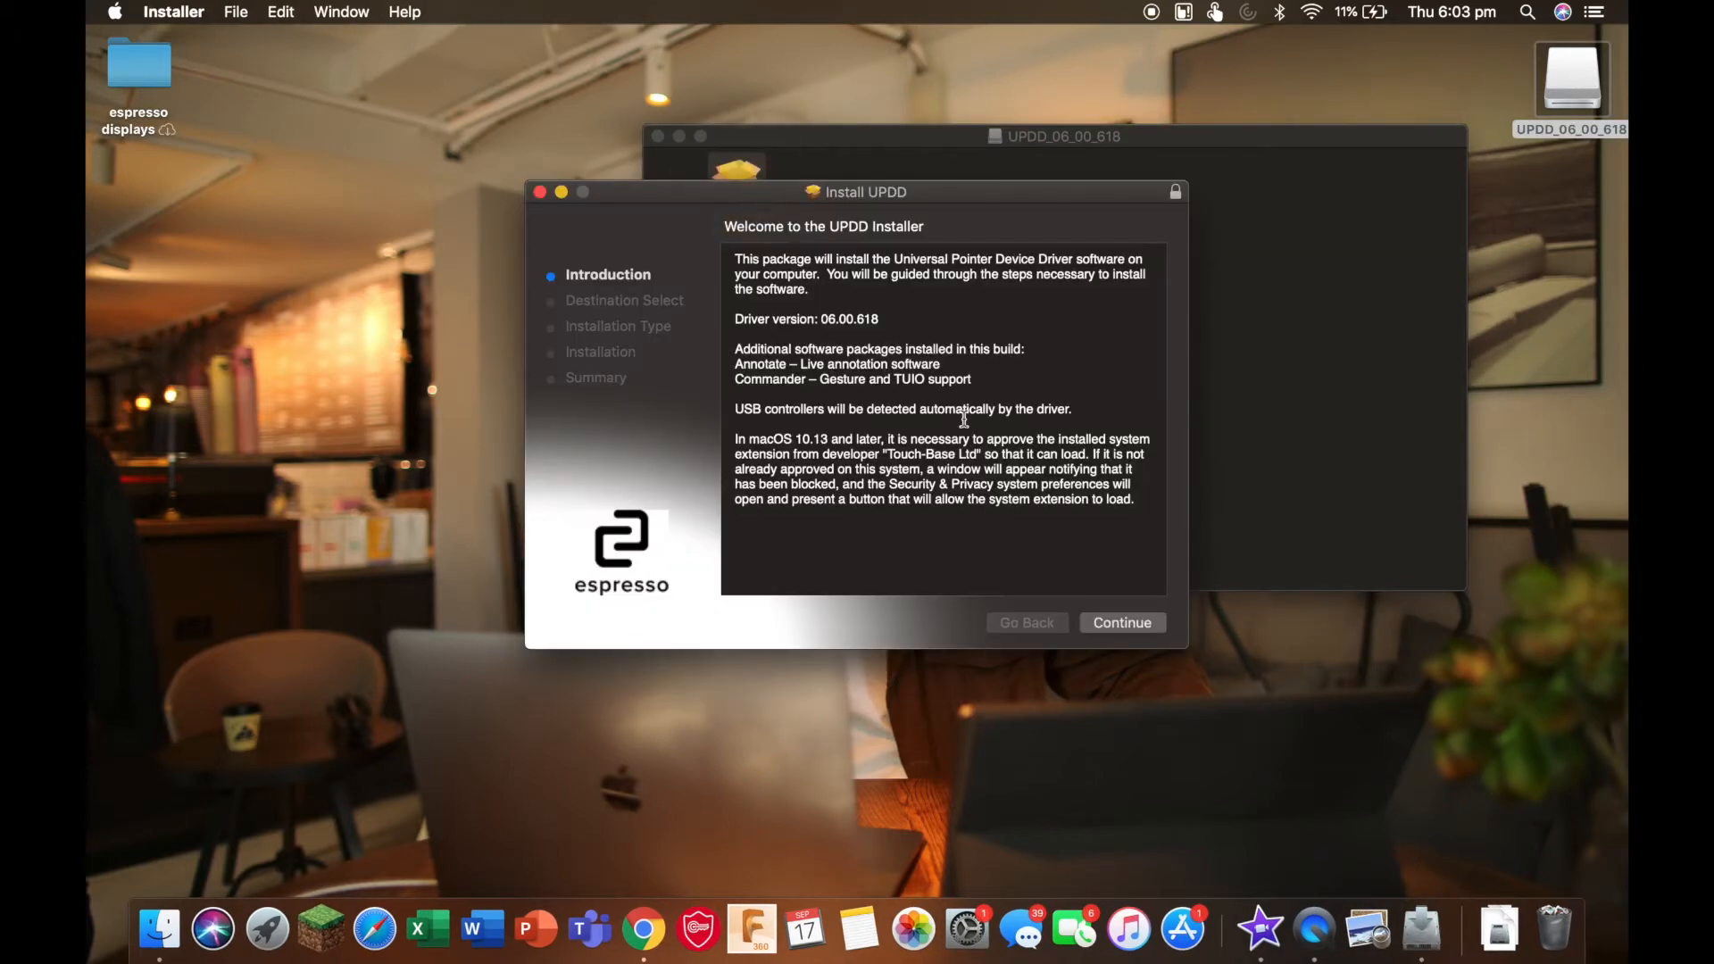
mouse_move(1121, 622)
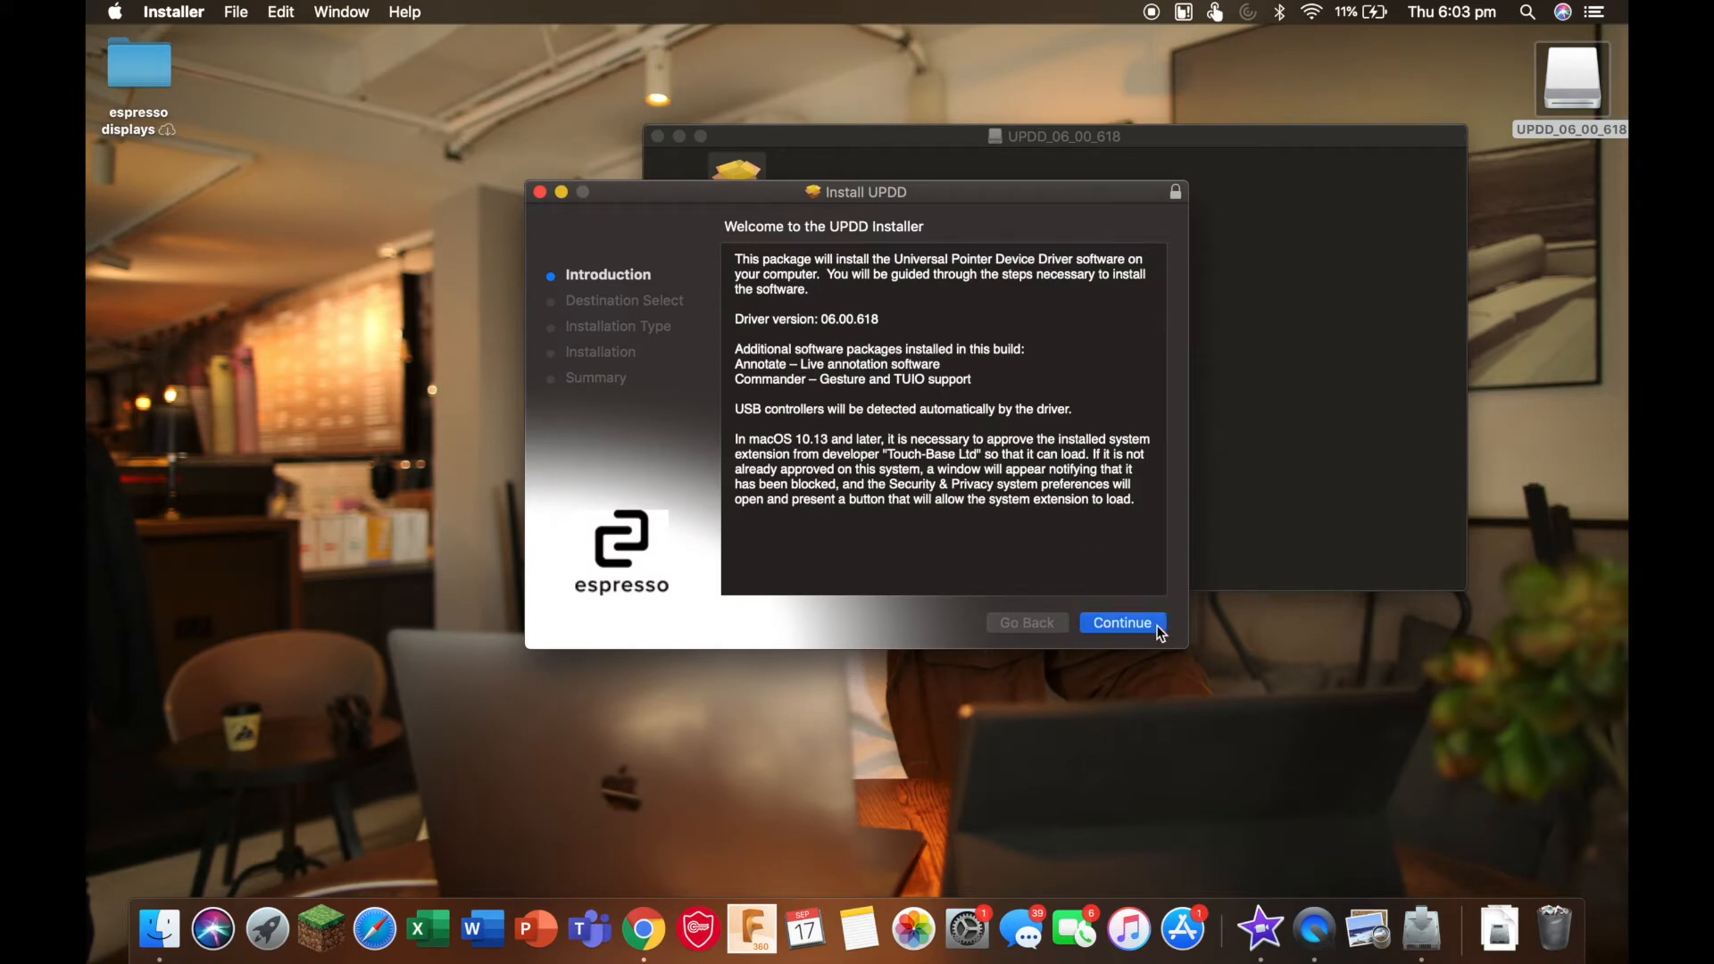
left_click(1120, 623)
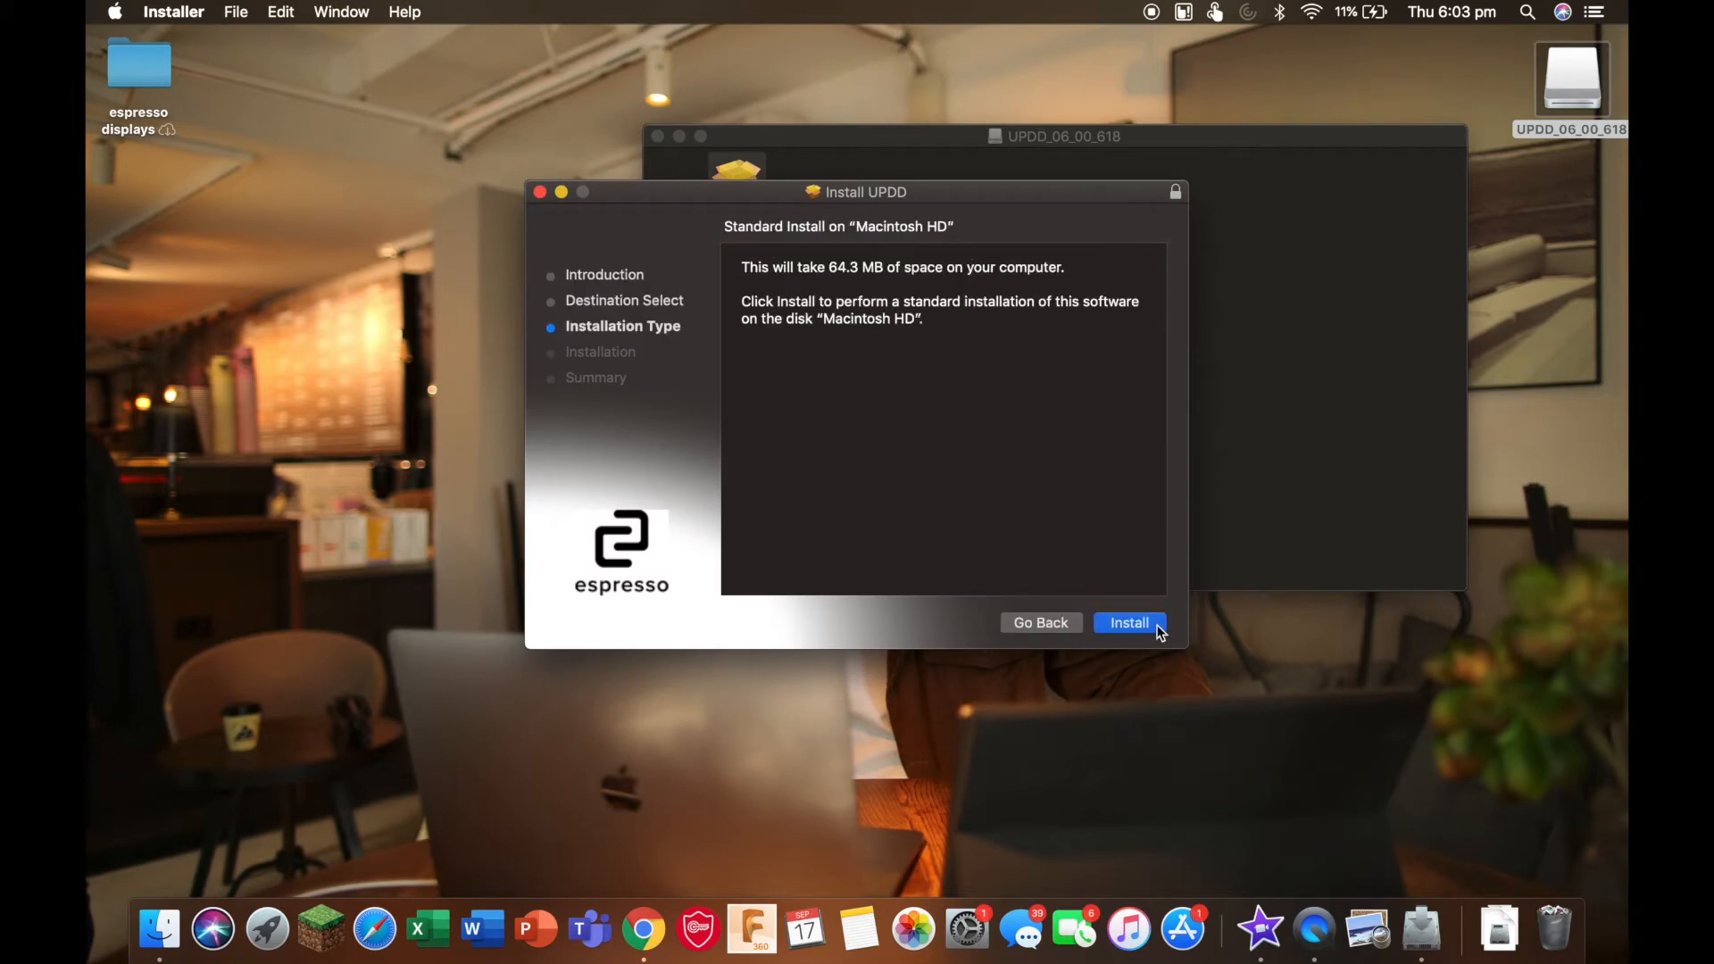
left_click(1129, 623)
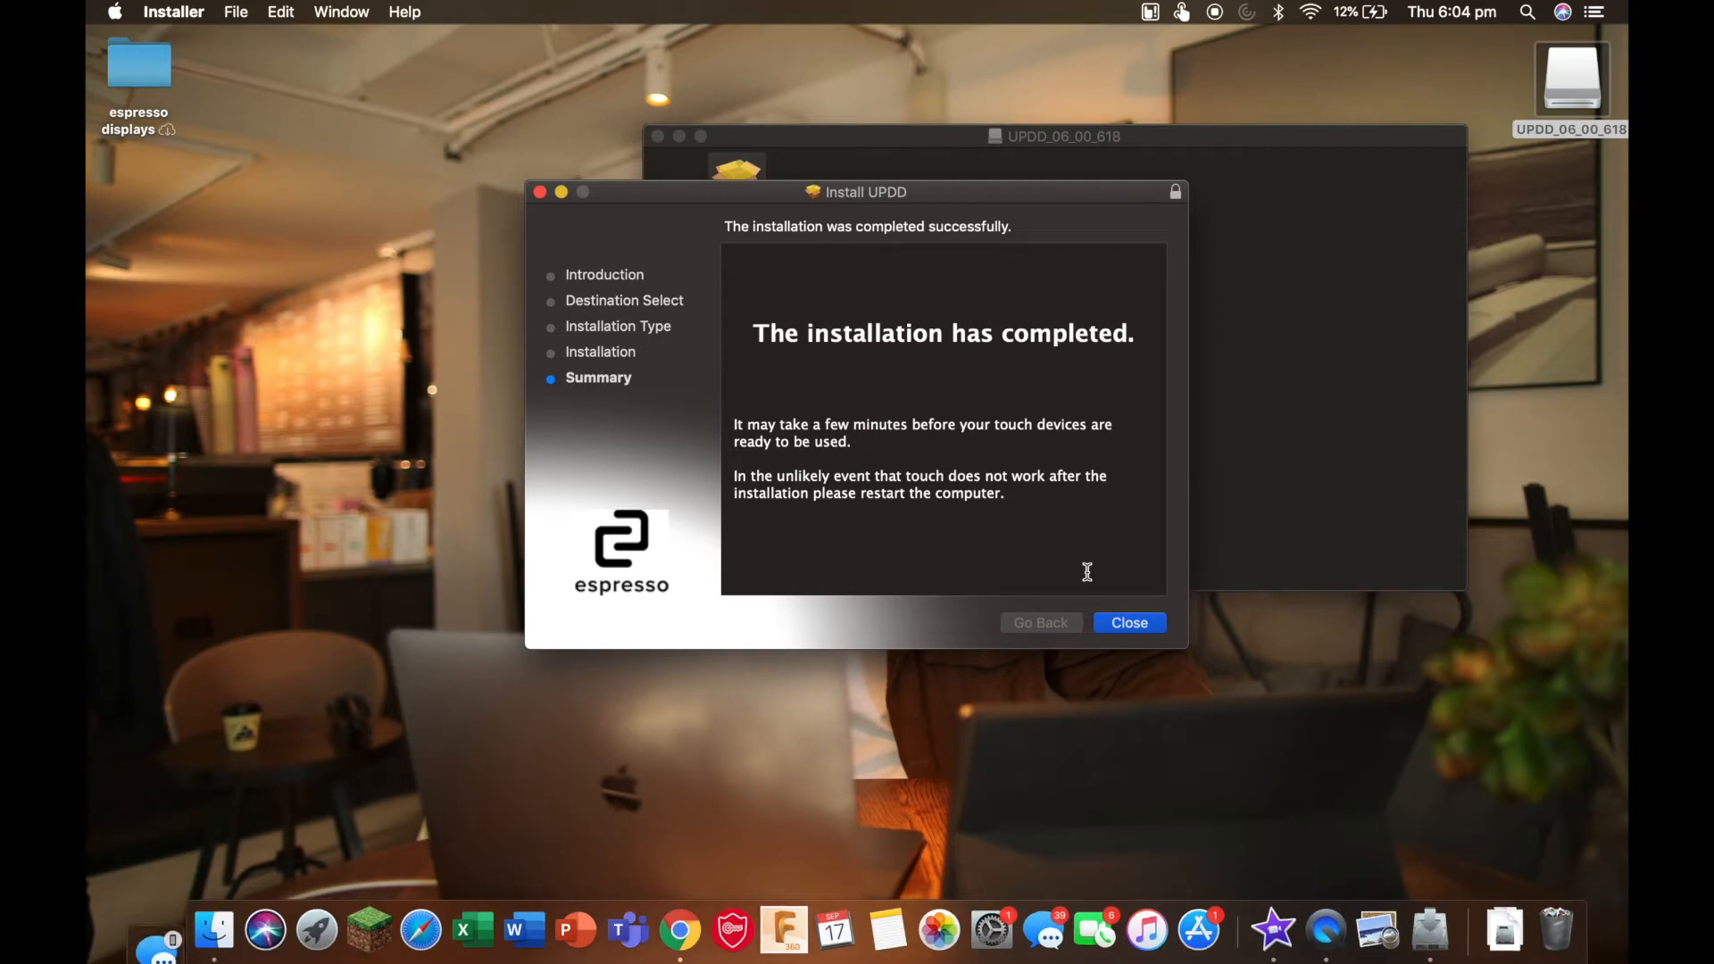
left_click(1130, 622)
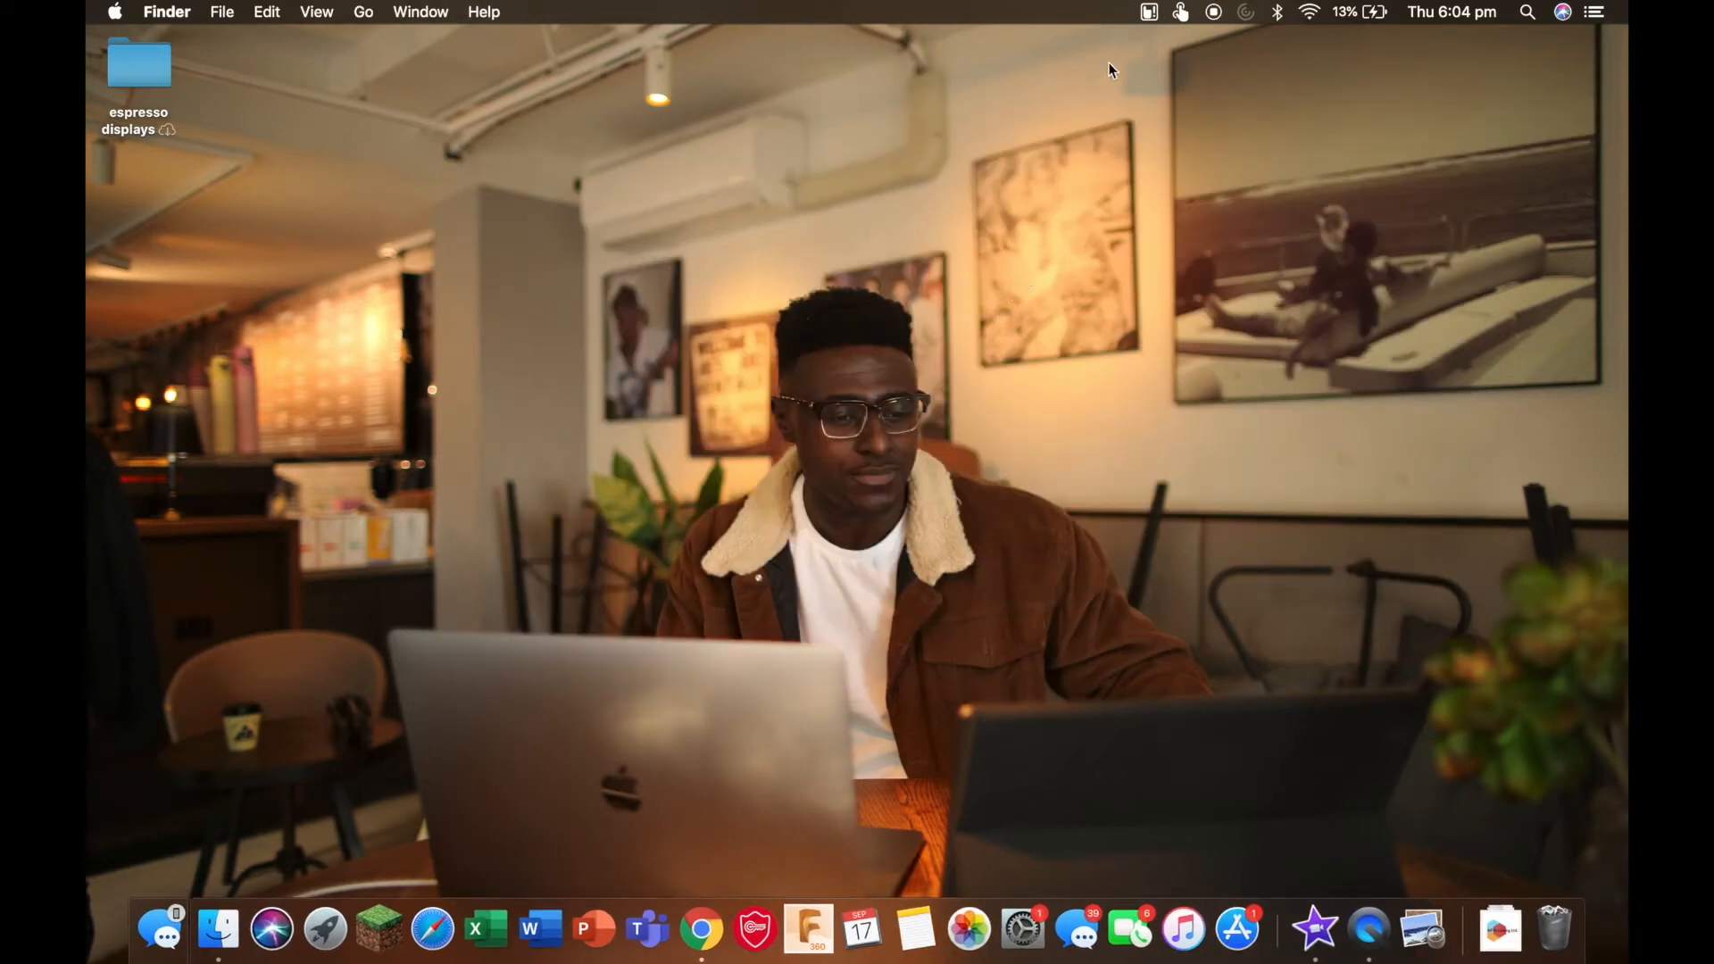
- Submit a license key through UPDD Daemon's Registration window
left_click(1149, 11)
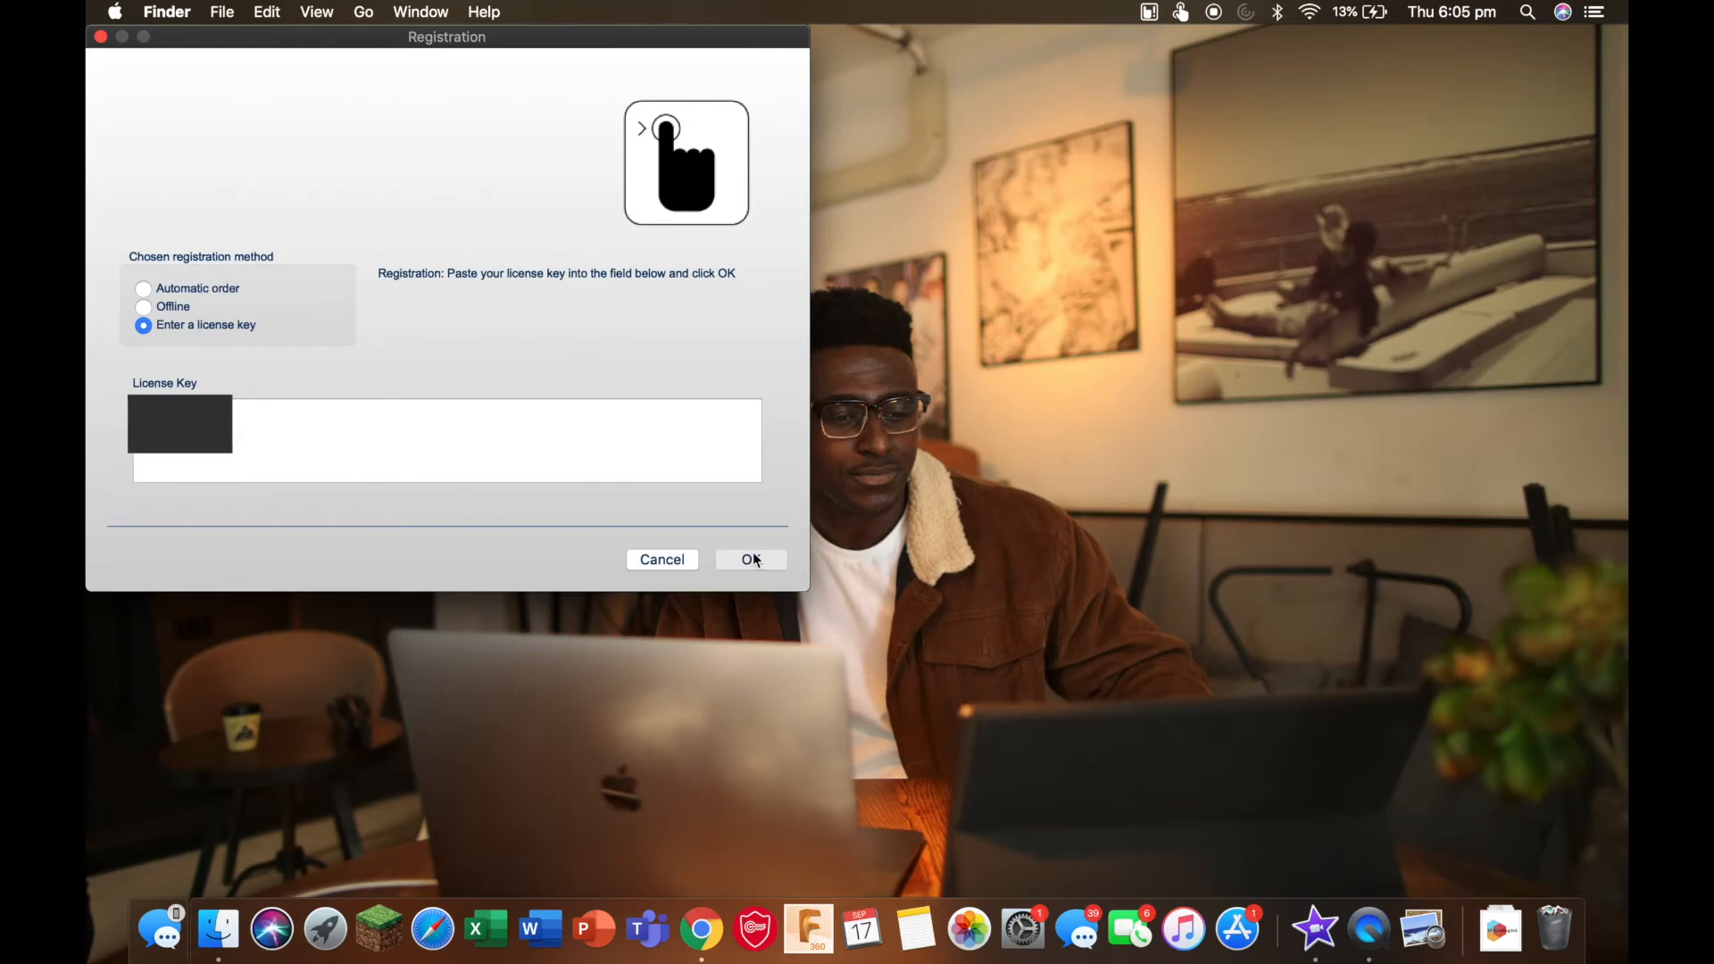
left_click(750, 559)
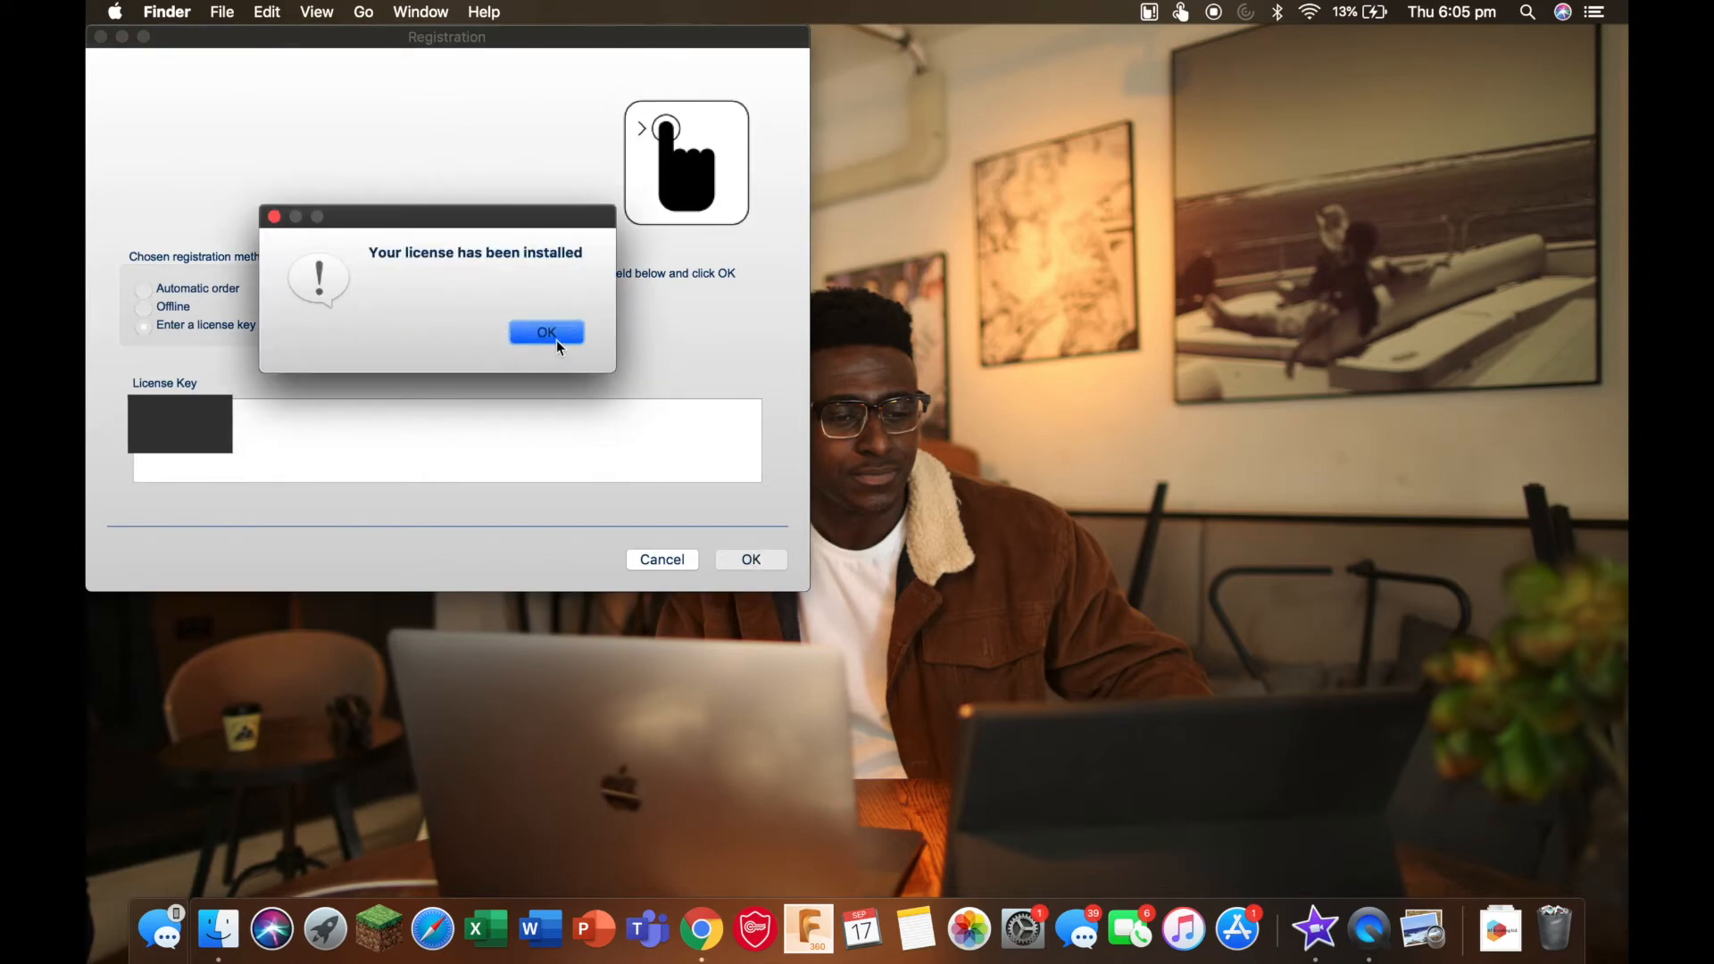
- Dismiss the license confirmation and map Espresso, Display 15 to monitor 2 - RTK FHD with Click and drag
left_click(545, 332)
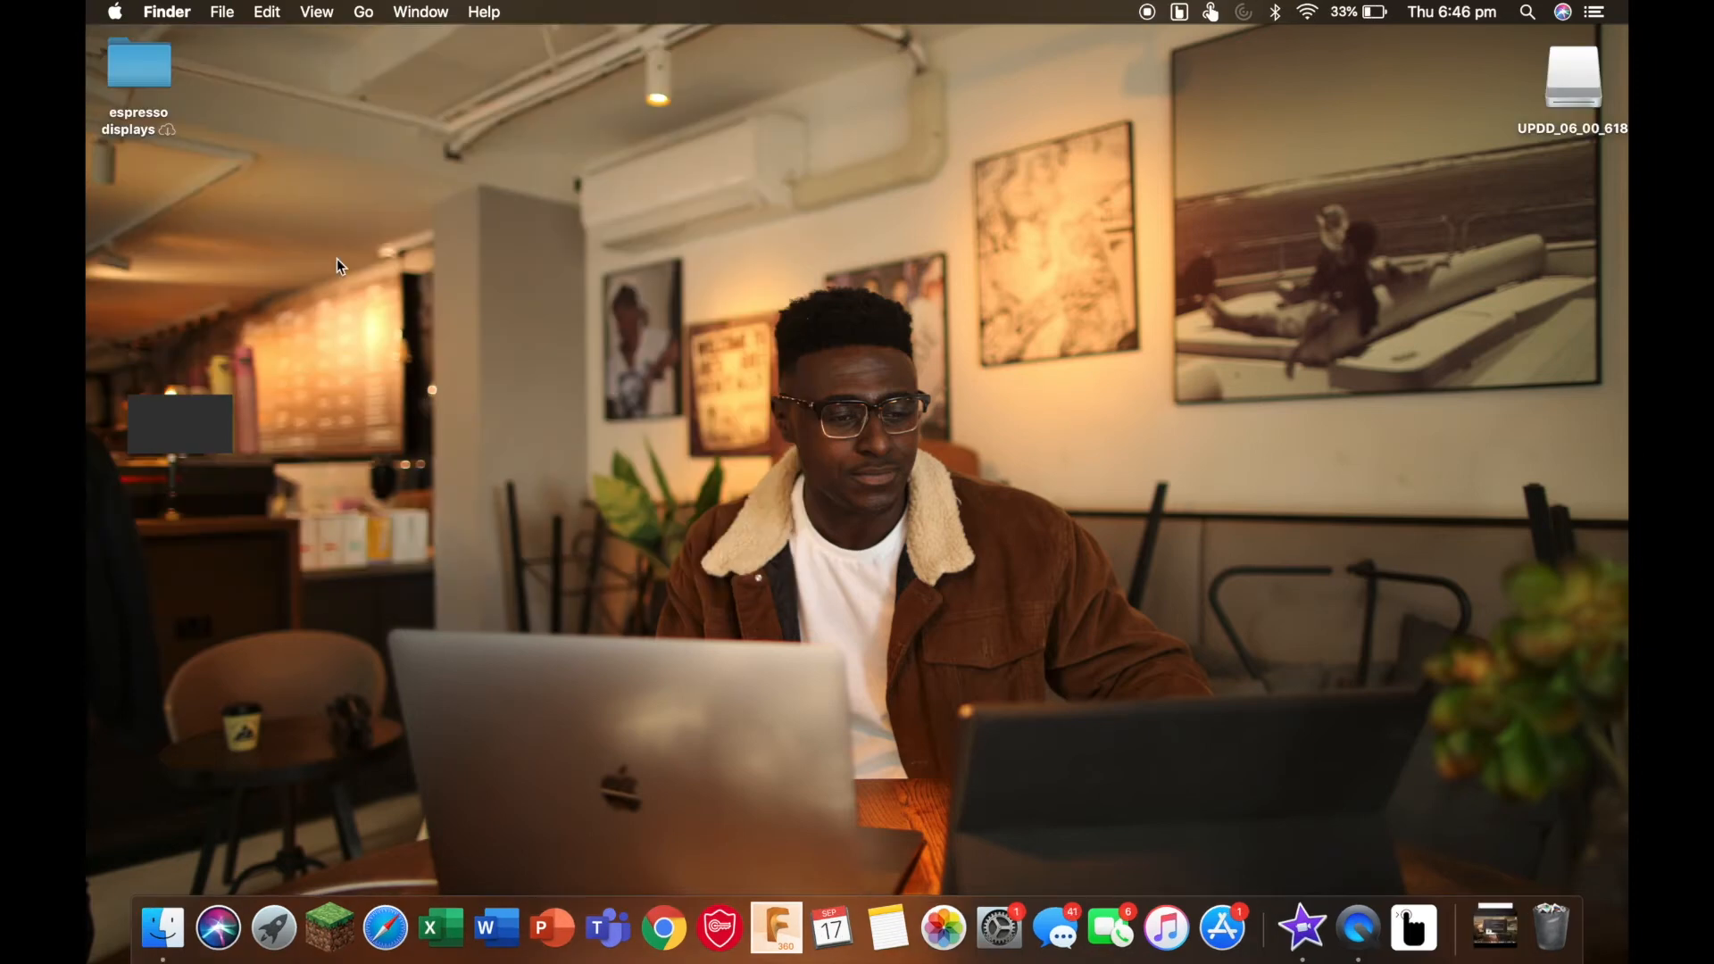
left_click(1179, 12)
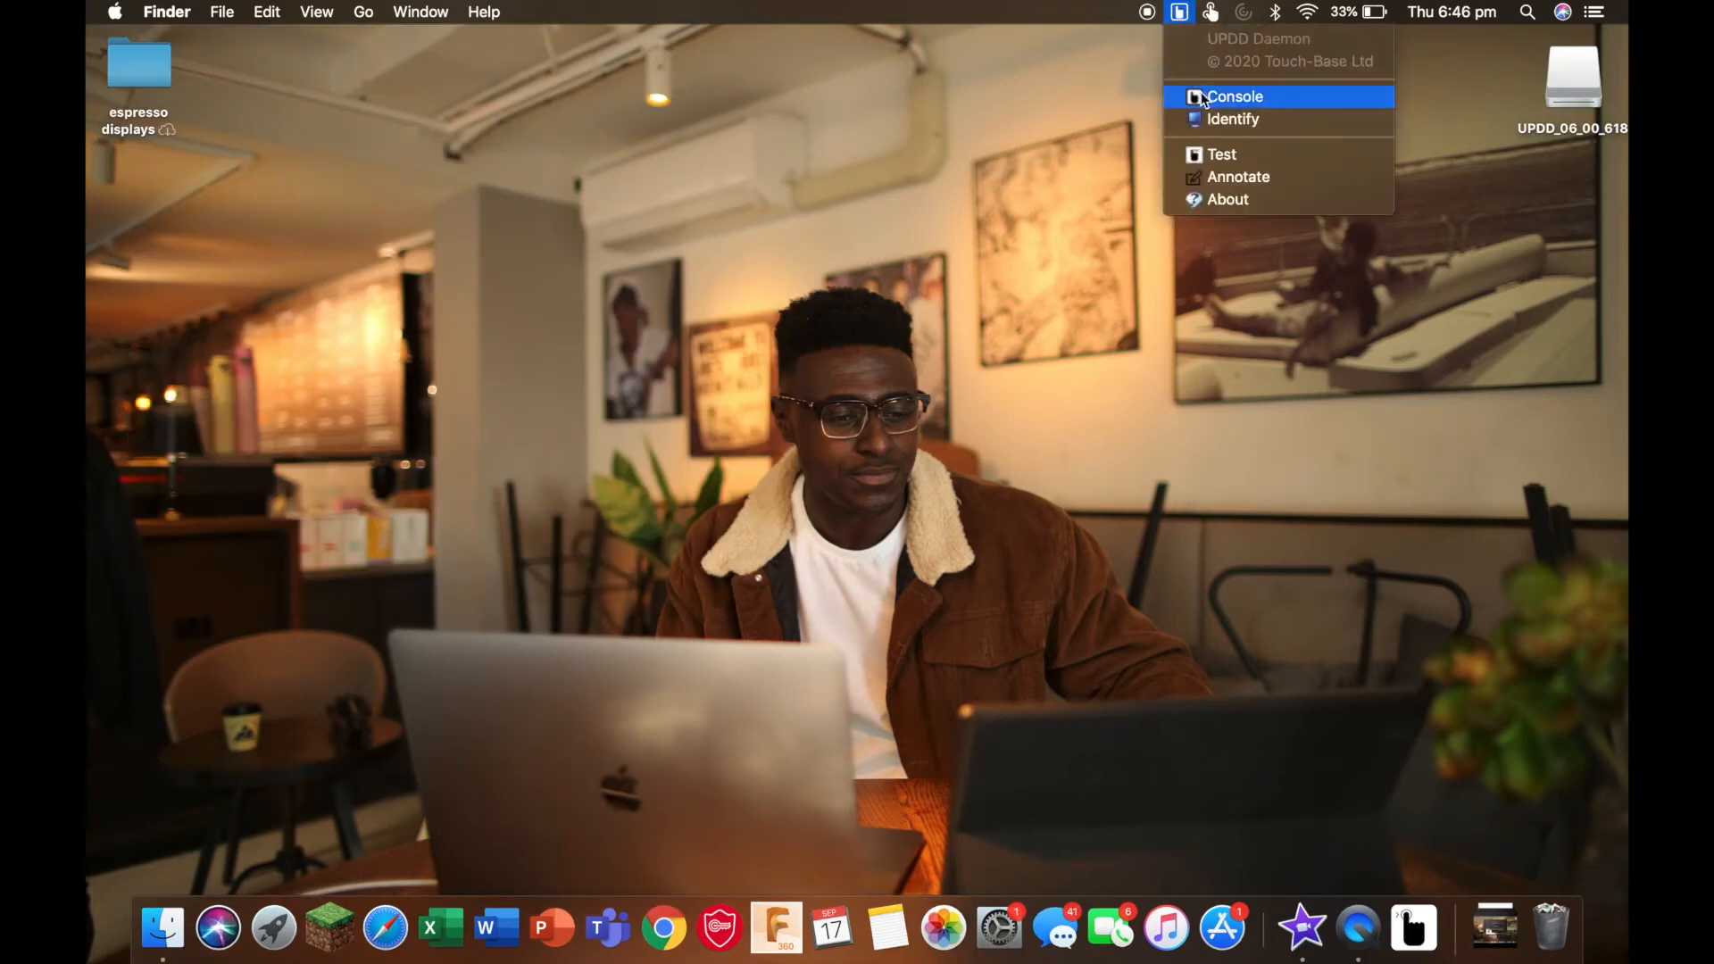
left_click(1234, 97)
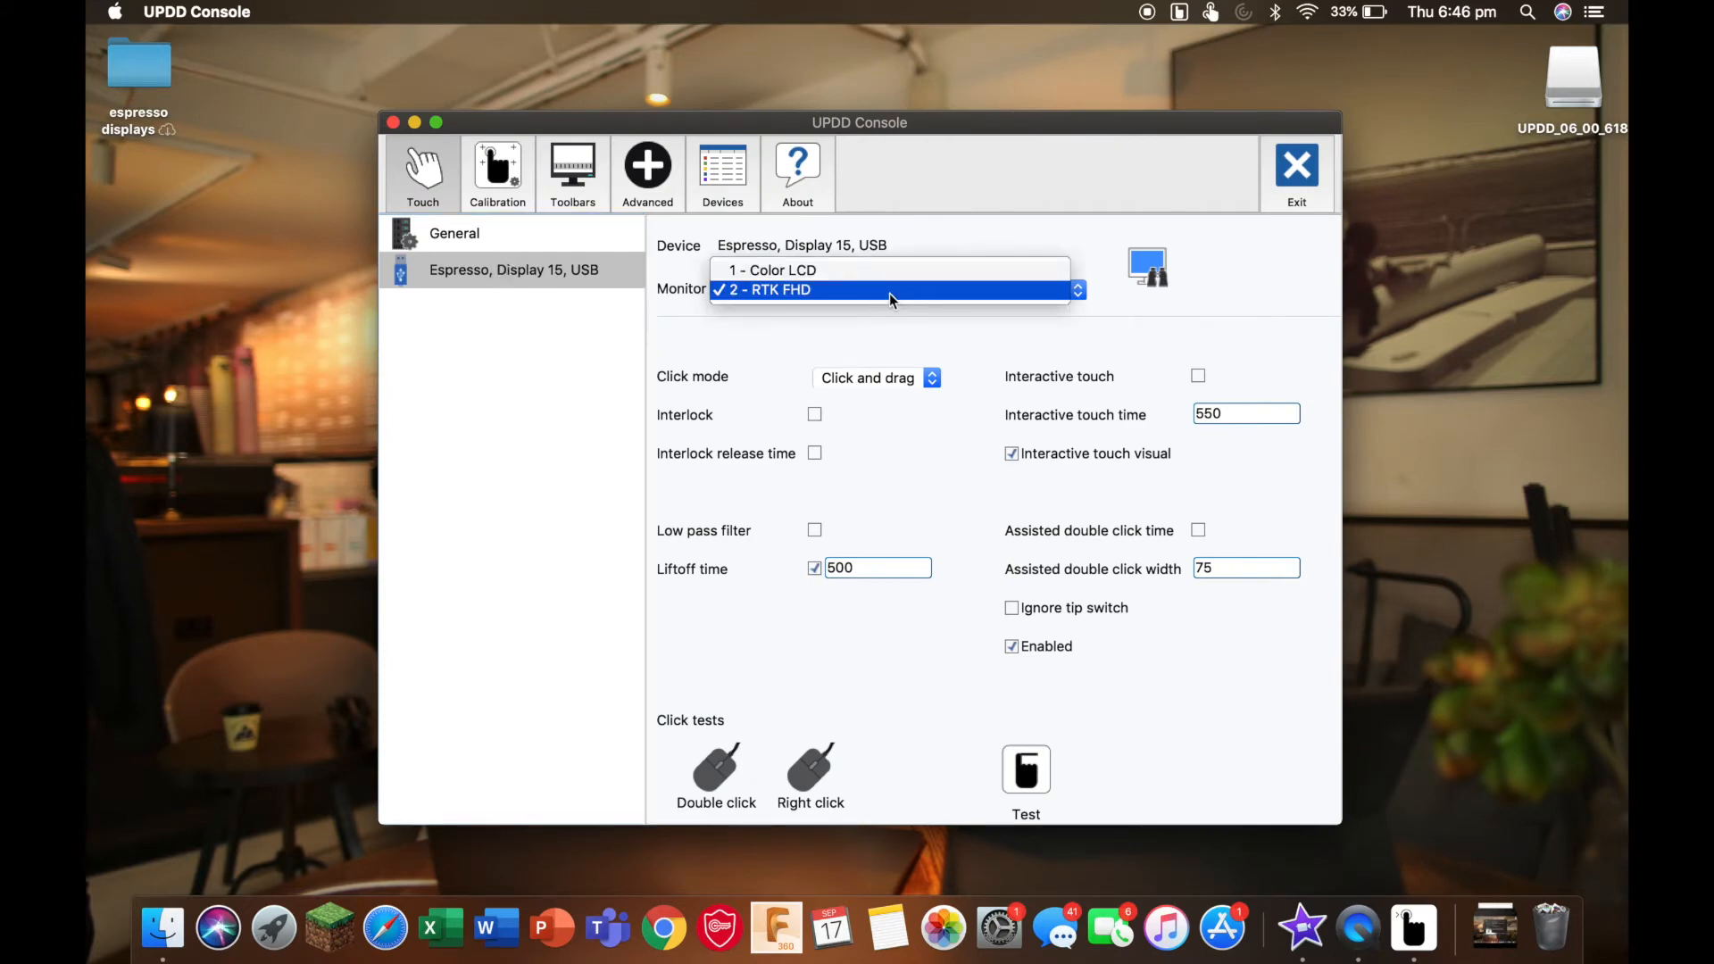
left_click(878, 377)
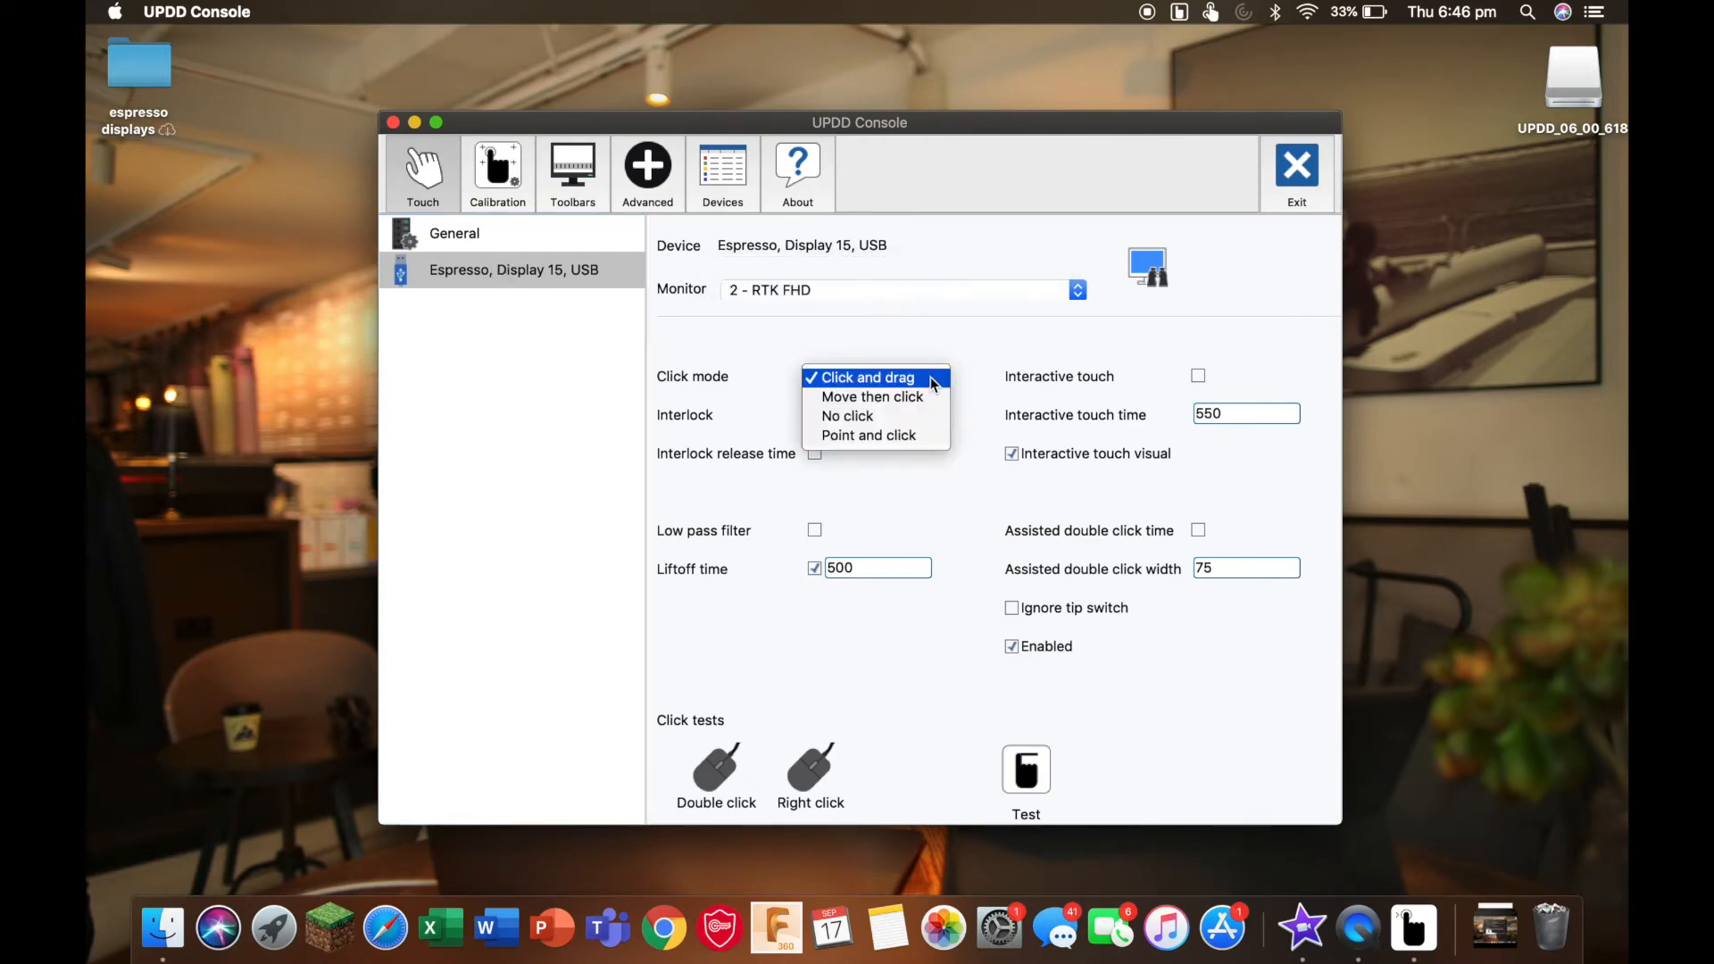
left_click(868, 376)
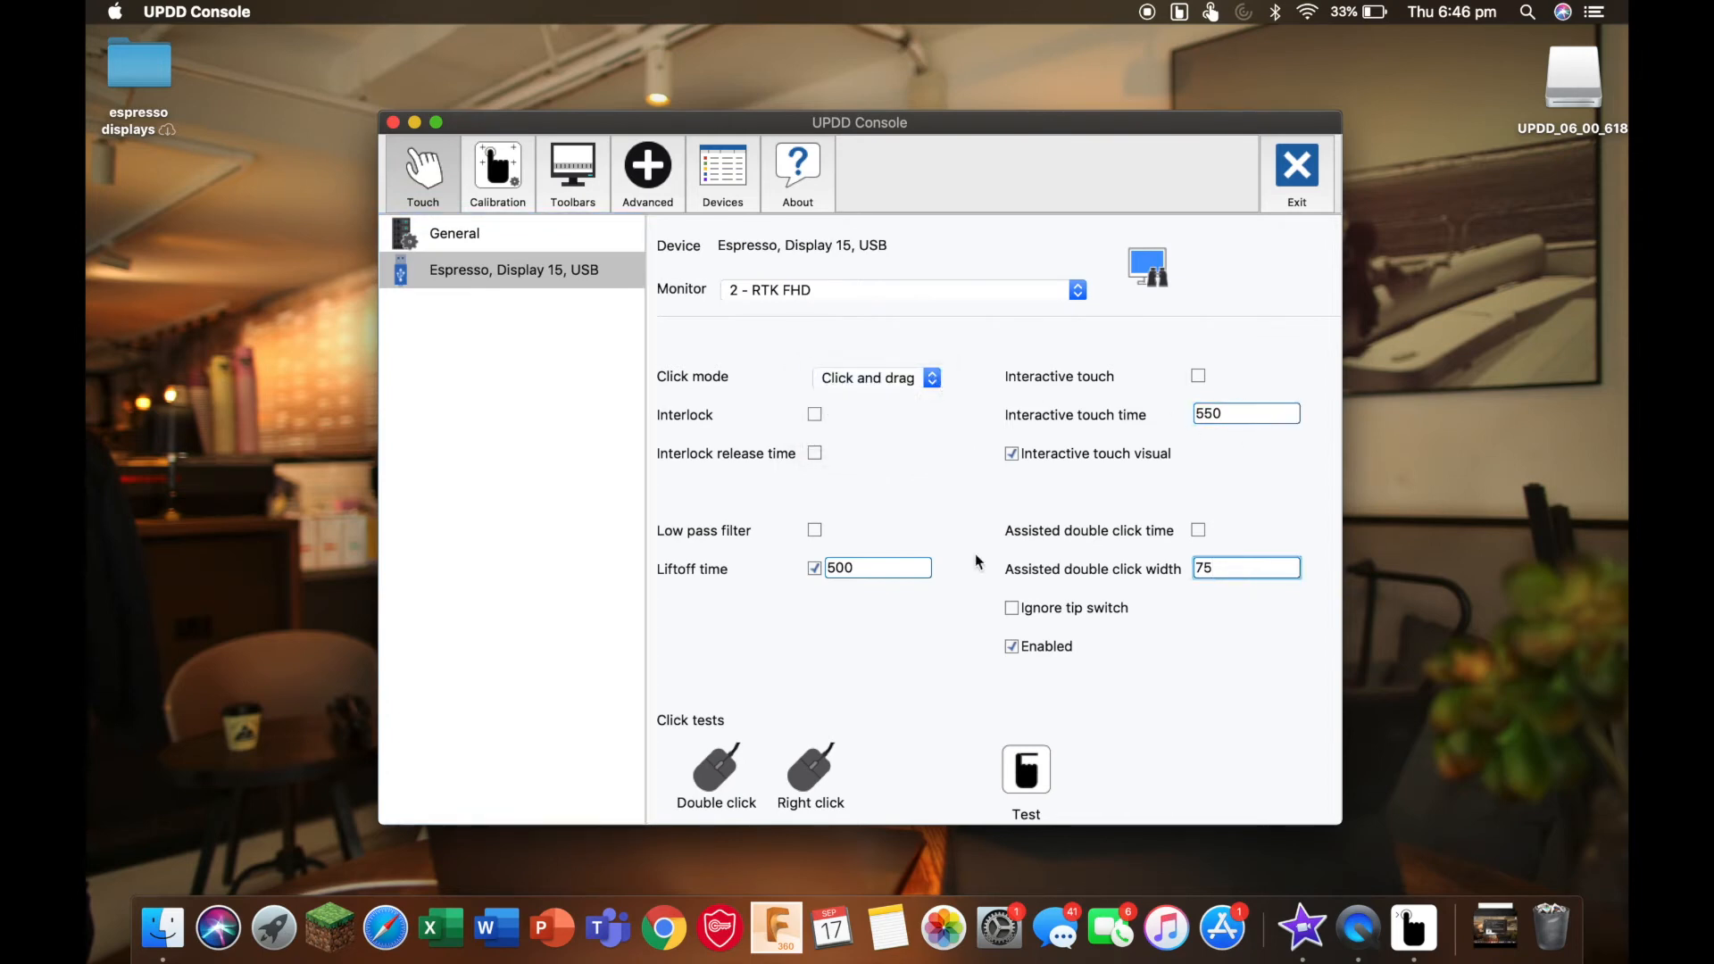
left_click(876, 568)
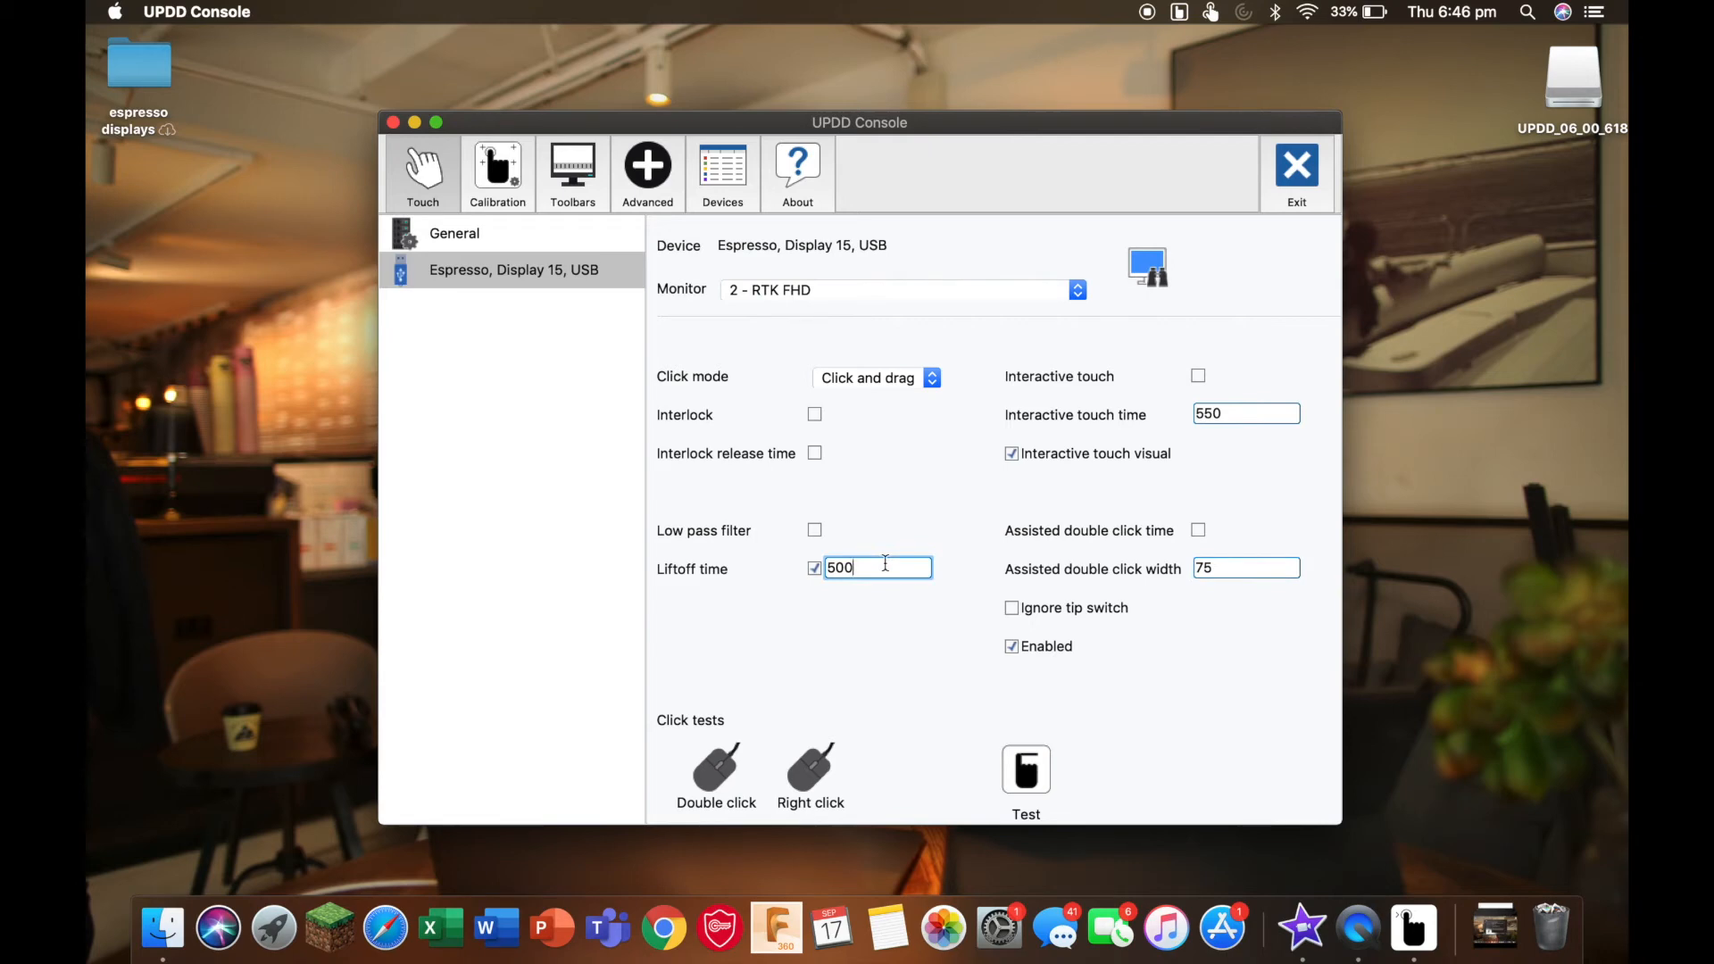
mouse_move(916, 501)
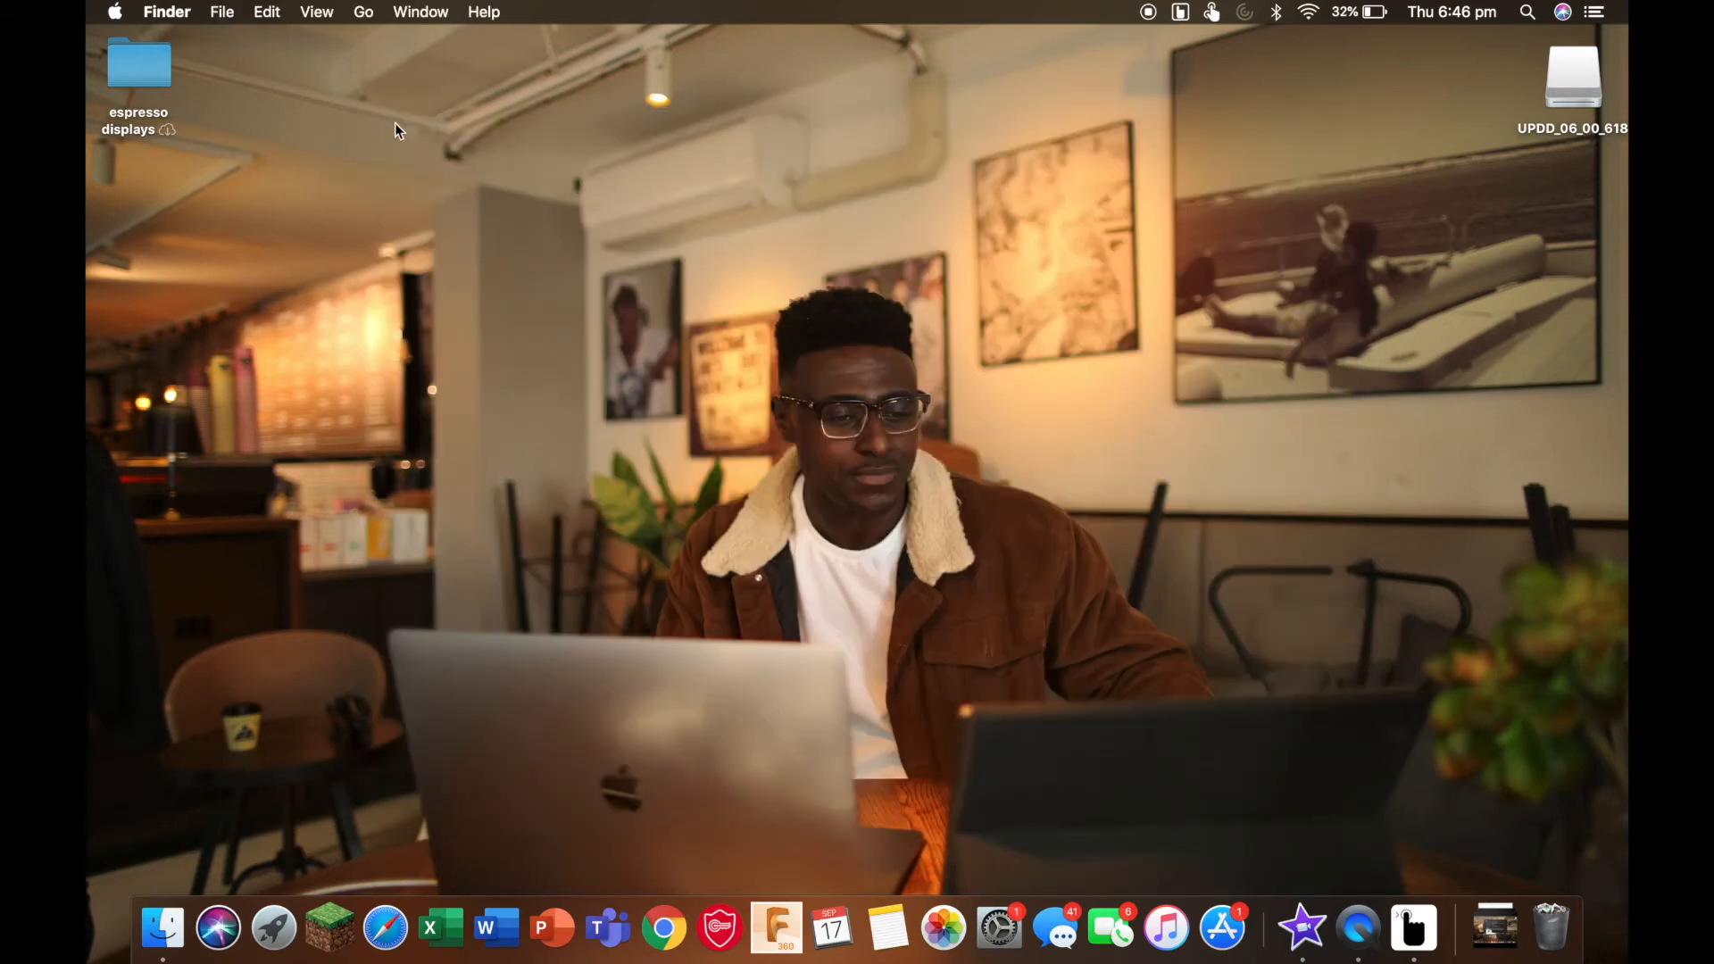
- Open UPDD Commander's Settings from its menu bar icon
left_click(1211, 12)
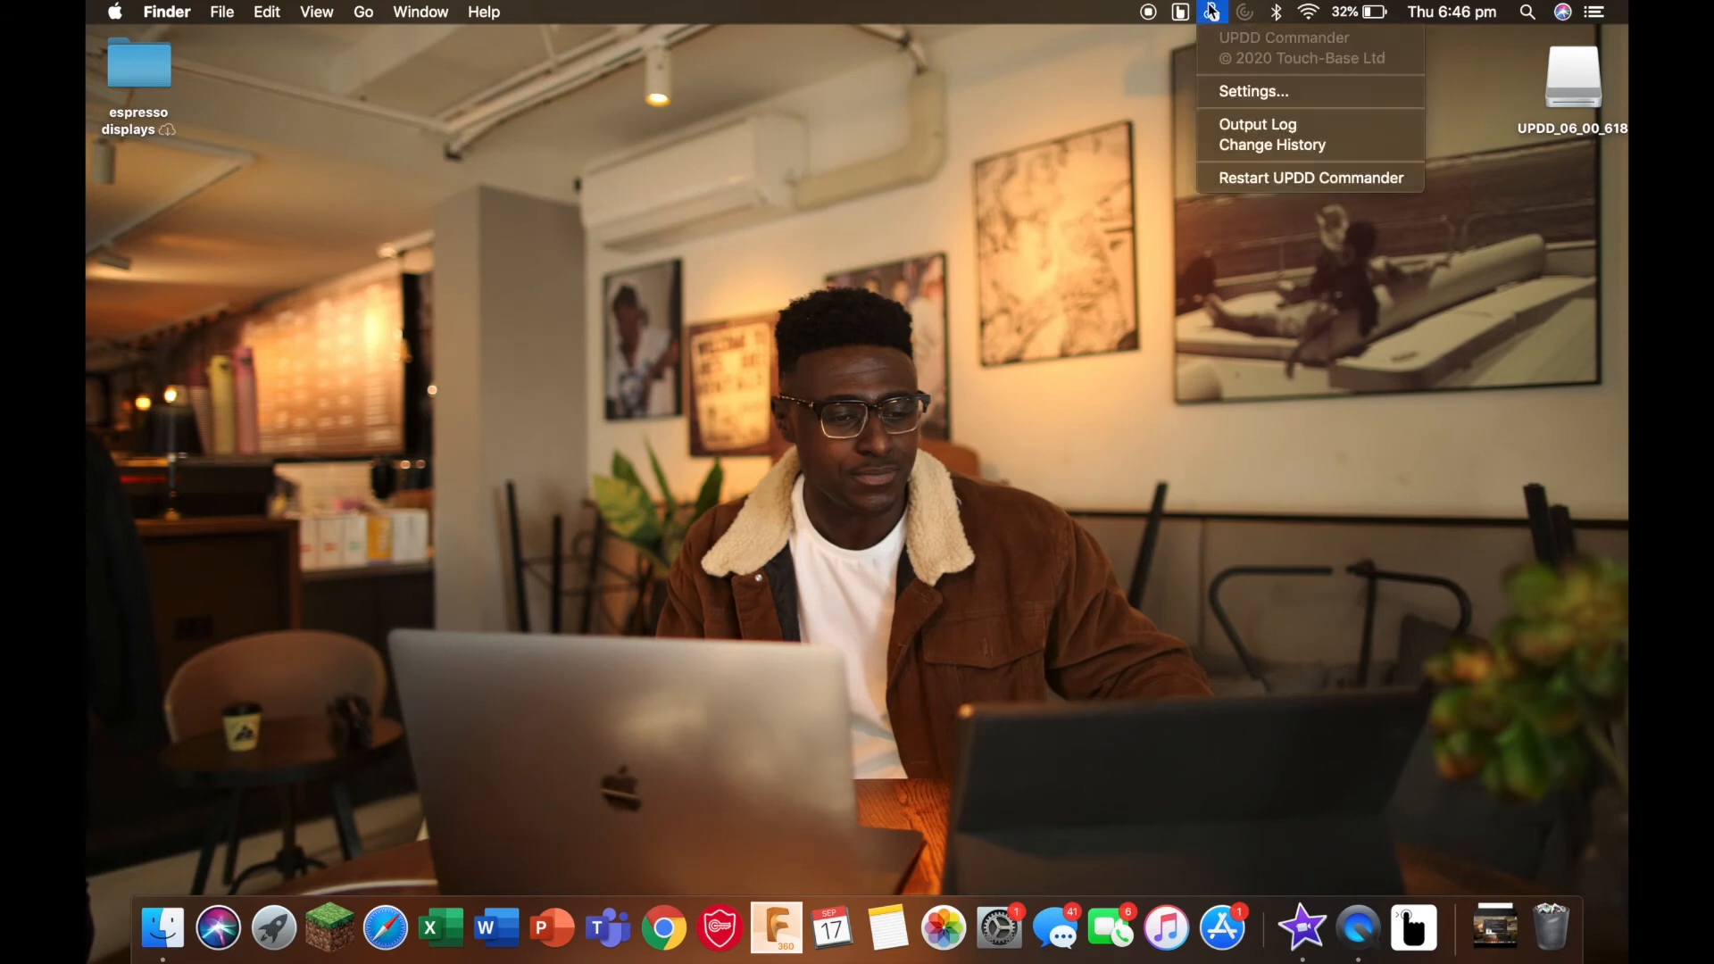
left_click(1254, 91)
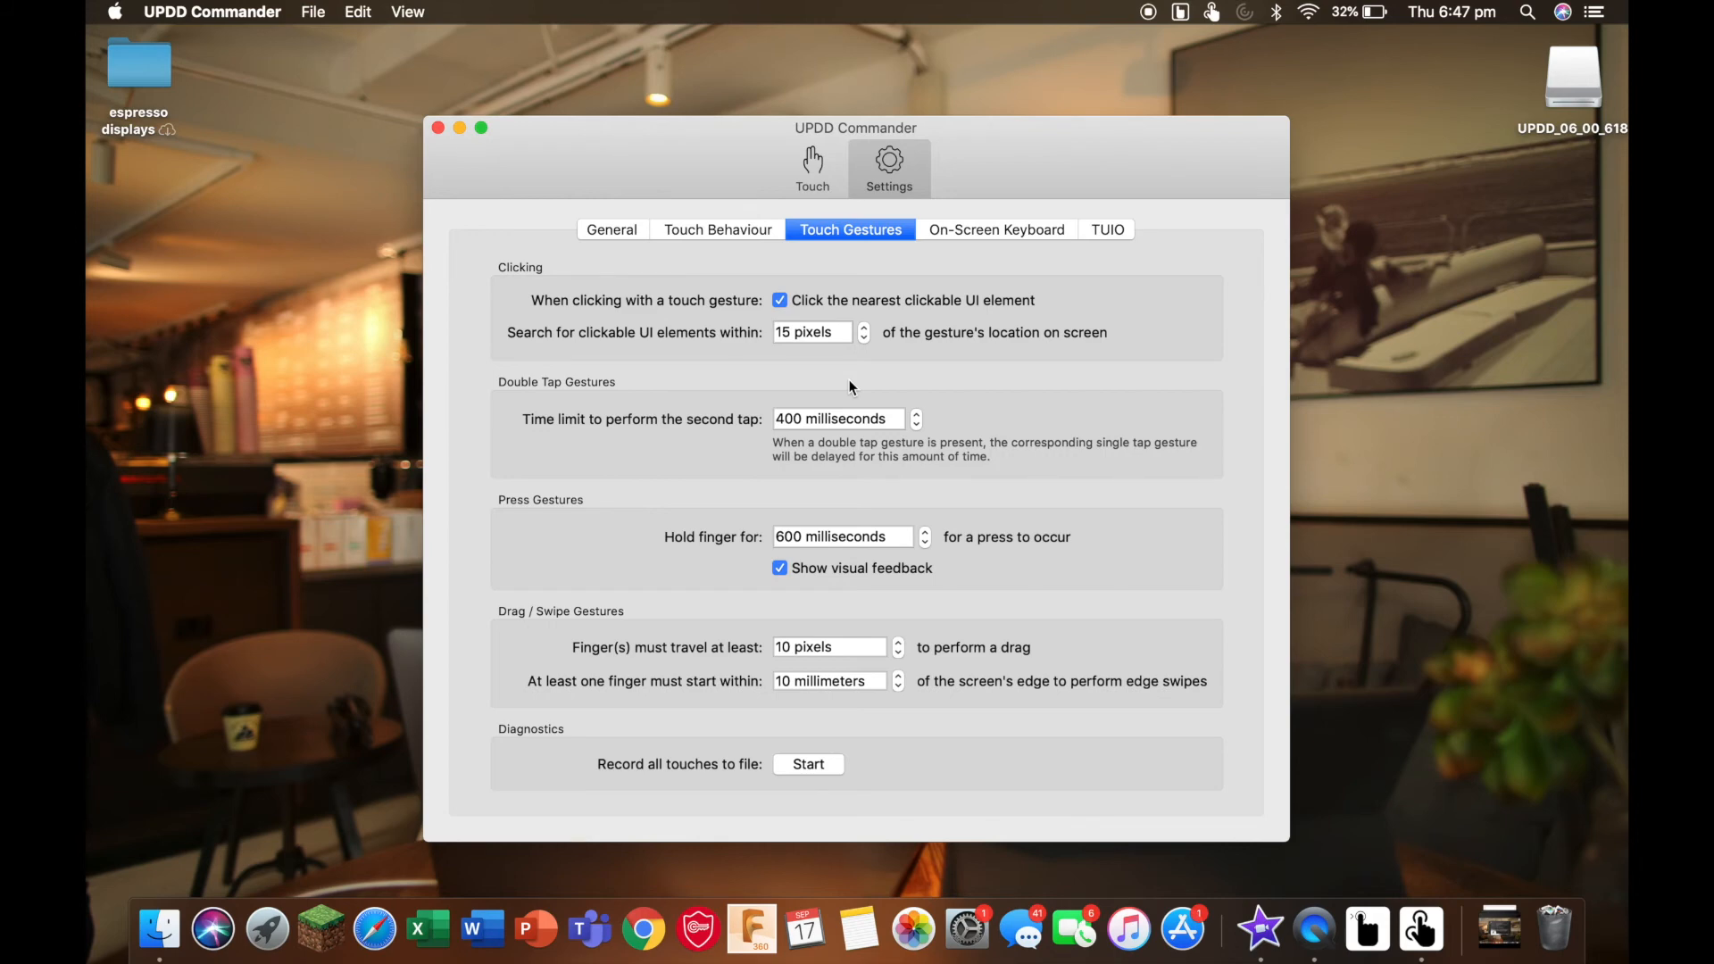
mouse_move(851, 229)
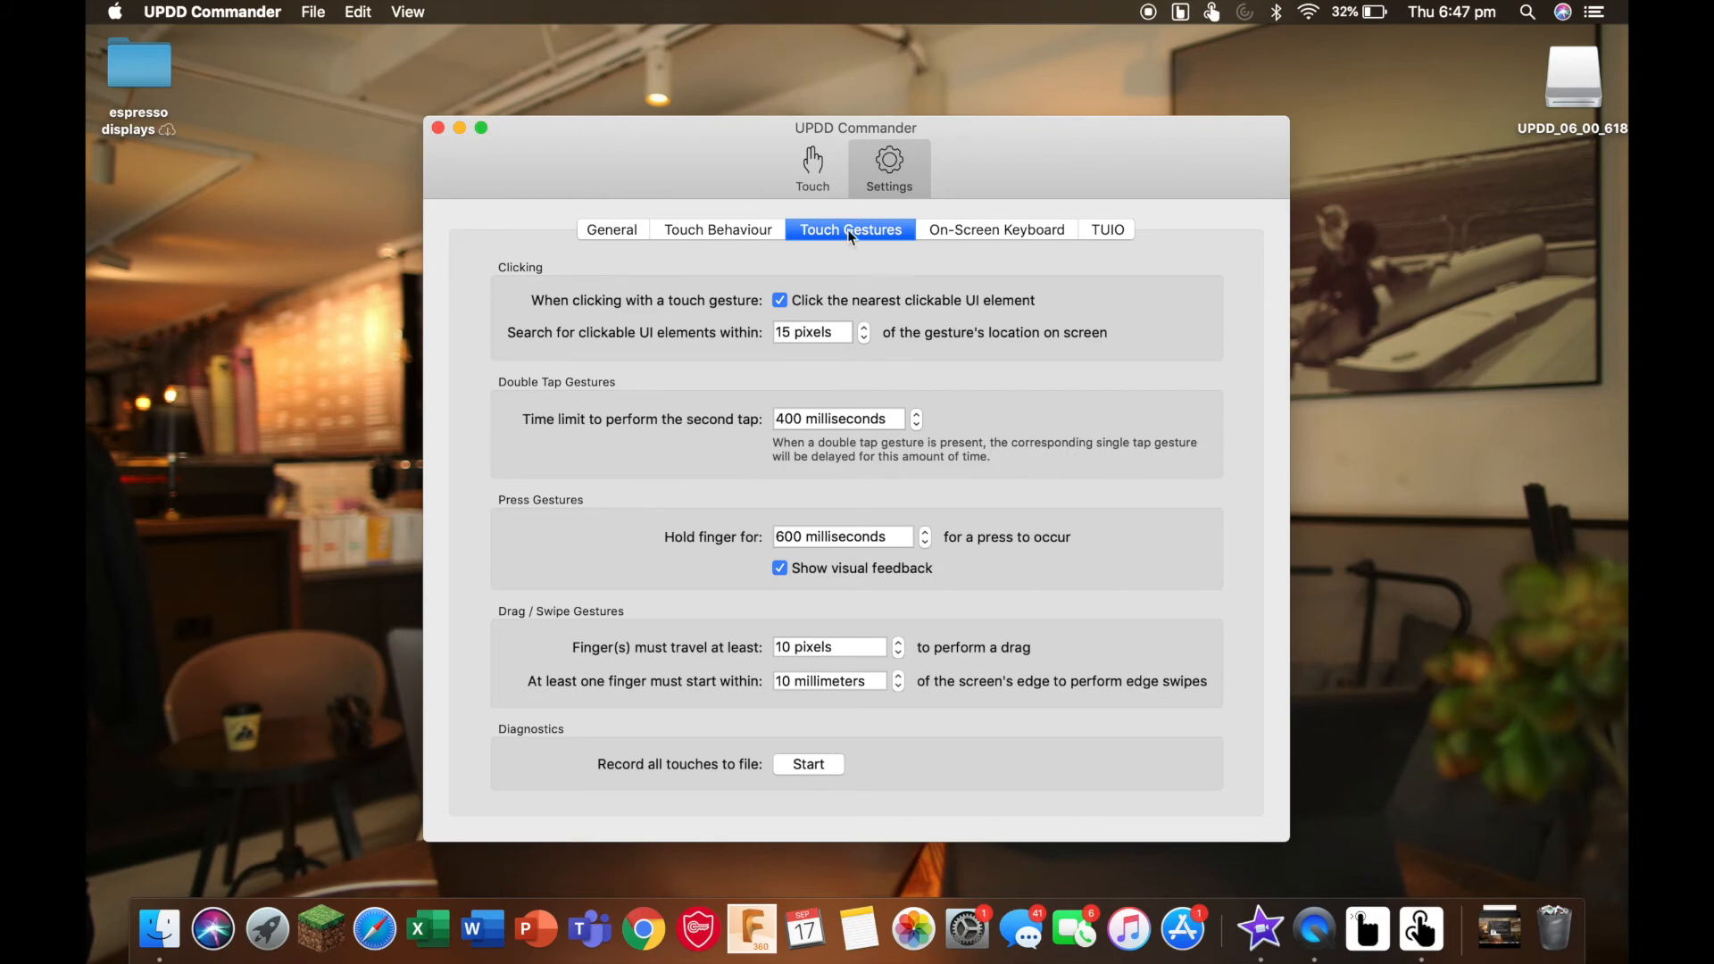
- Review the per-gesture touch actions, keeping One Finger Tap as Click, and close Commander
left_click(812, 169)
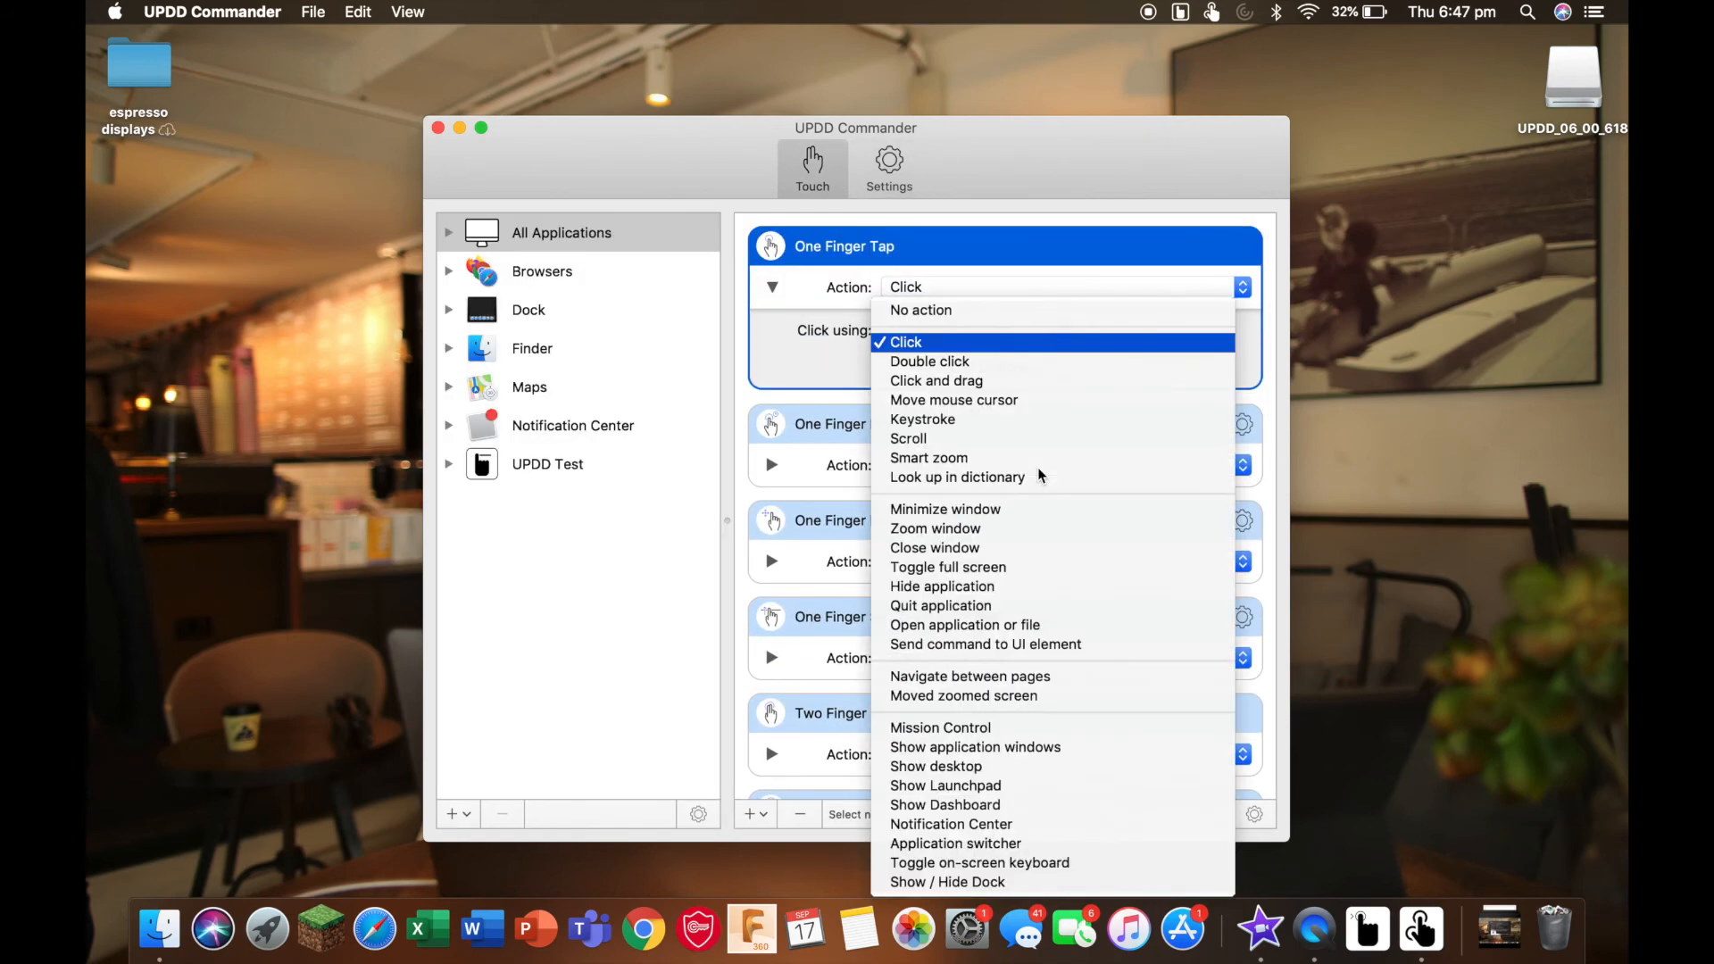
left_click(905, 342)
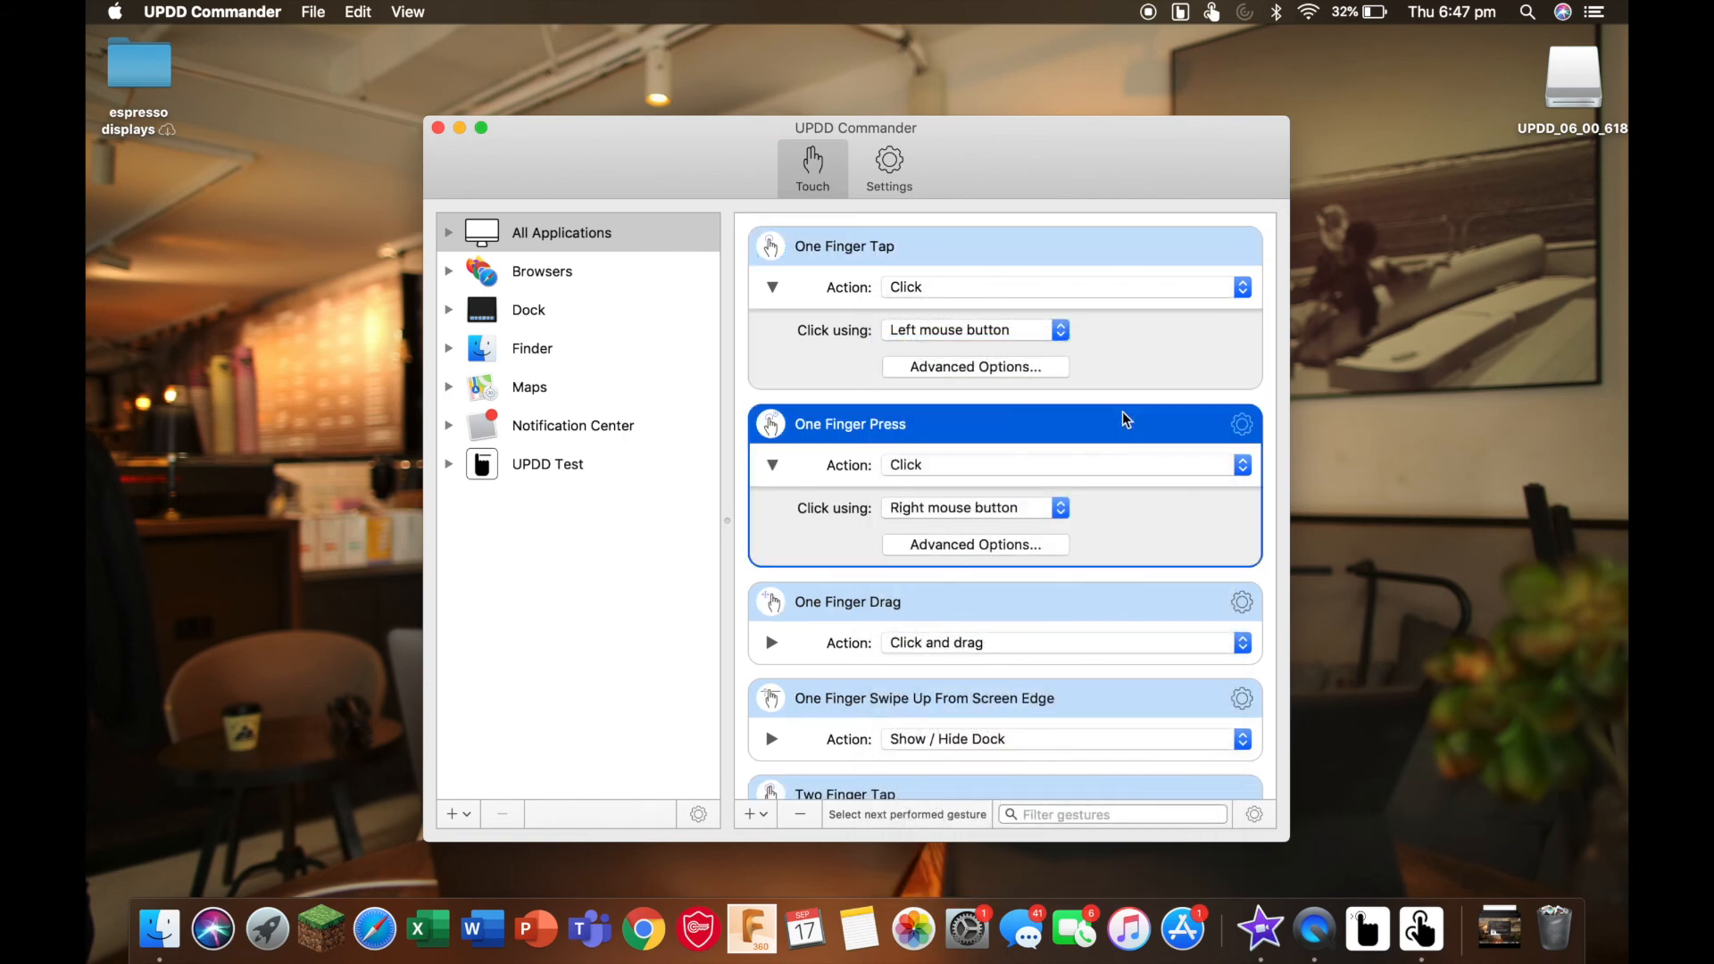
scroll("down", 3)
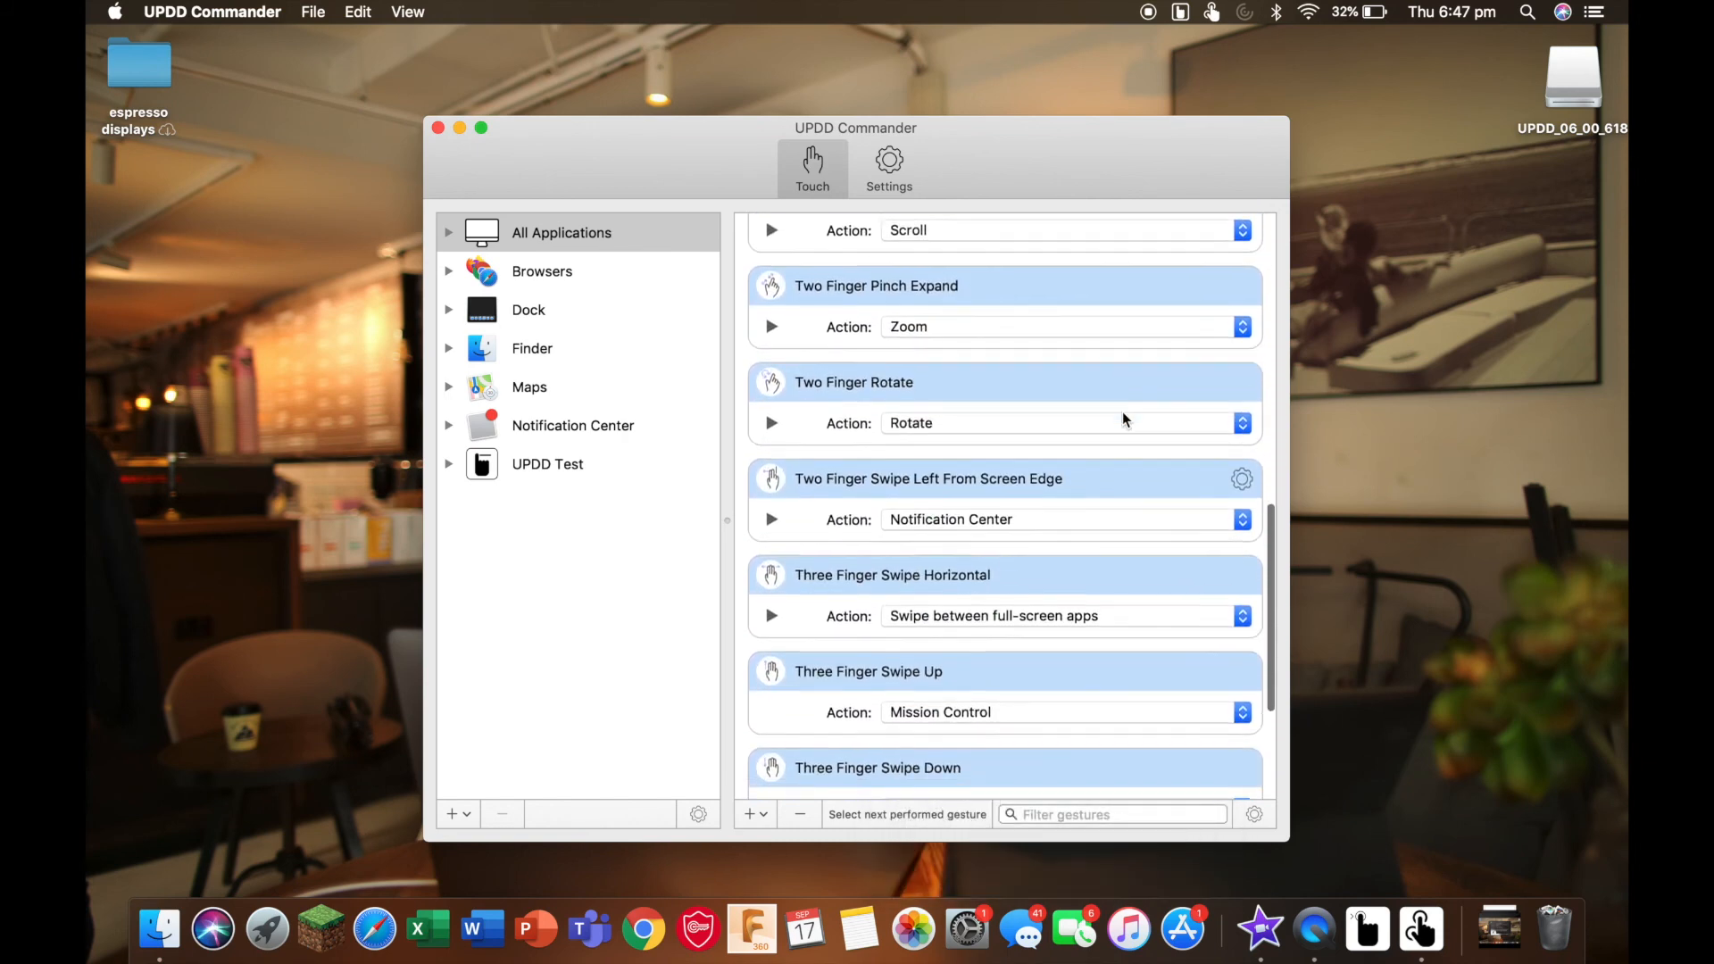
scroll("up", 3)
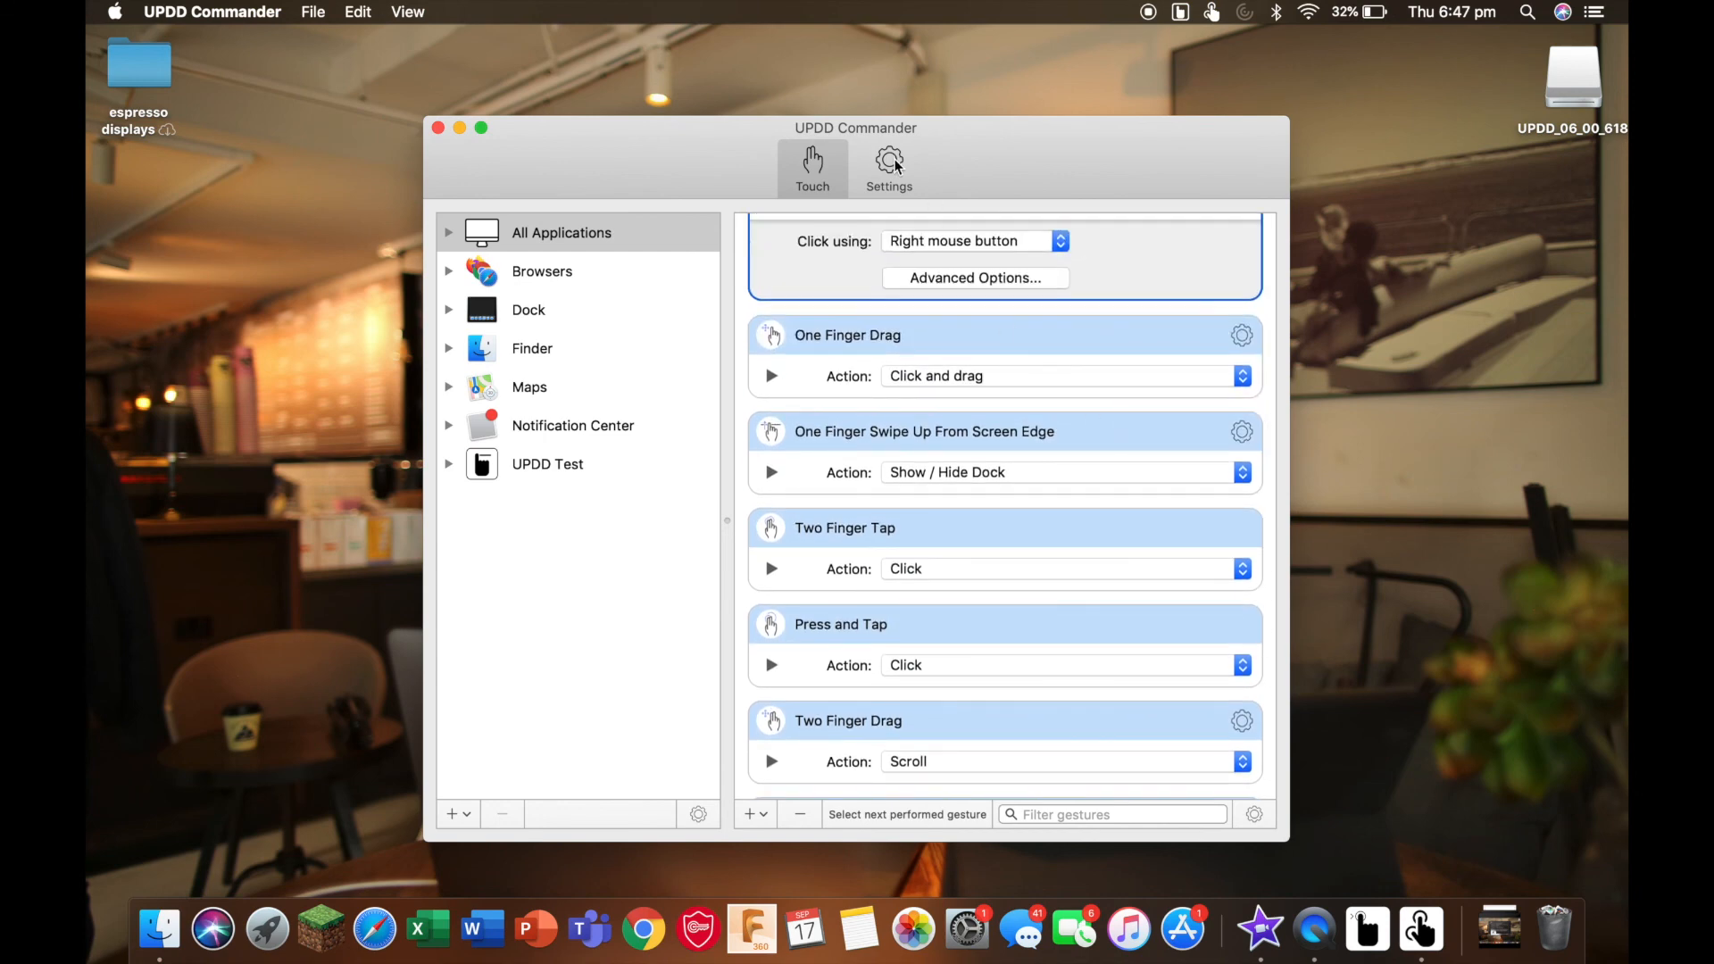
left_click(438, 128)
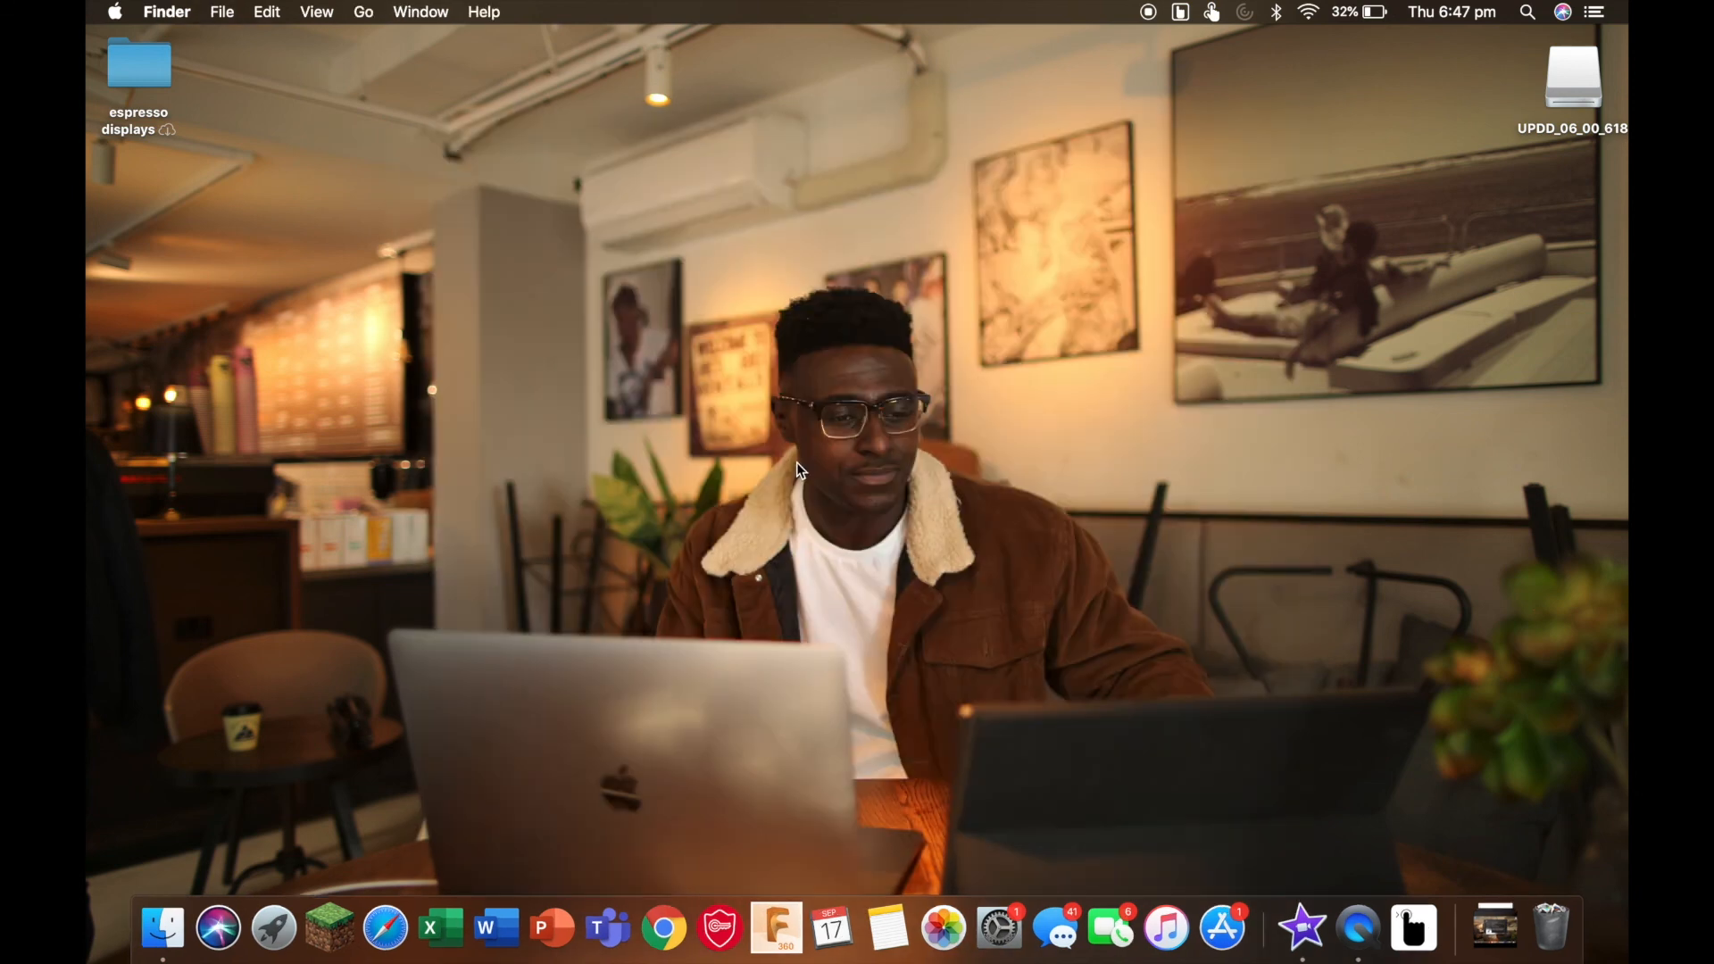